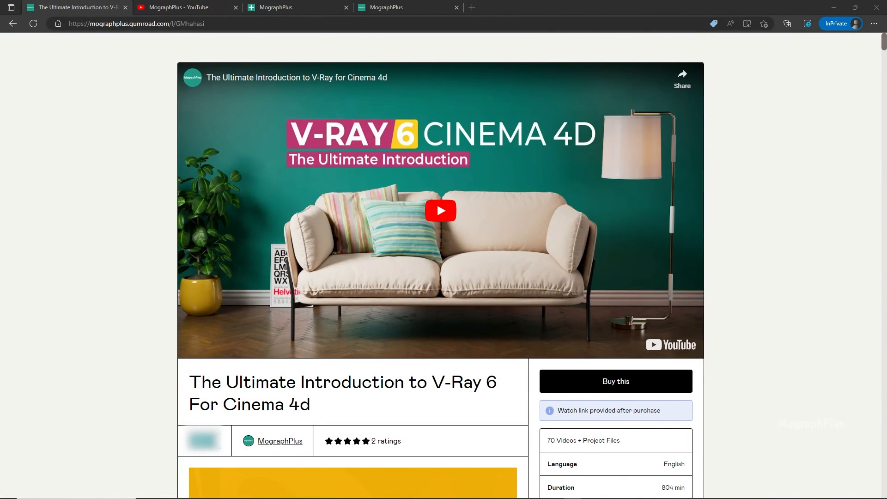
mouse_move(772, 198)
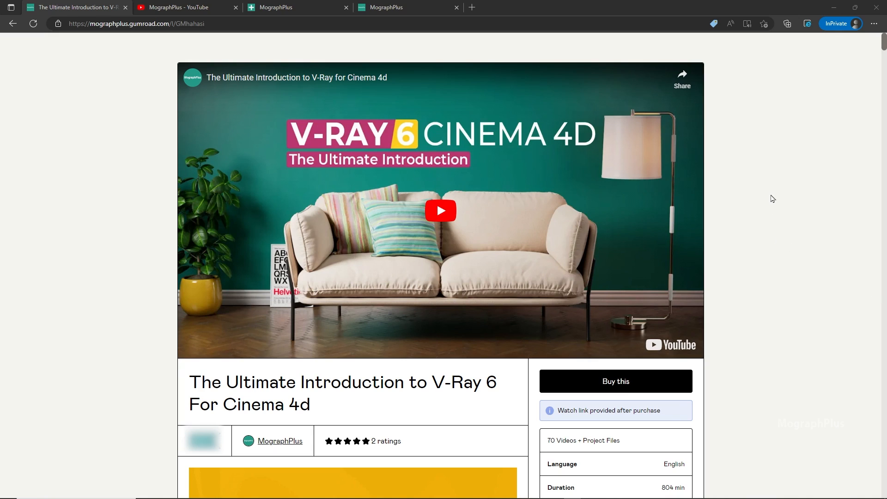
mouse_move(764, 218)
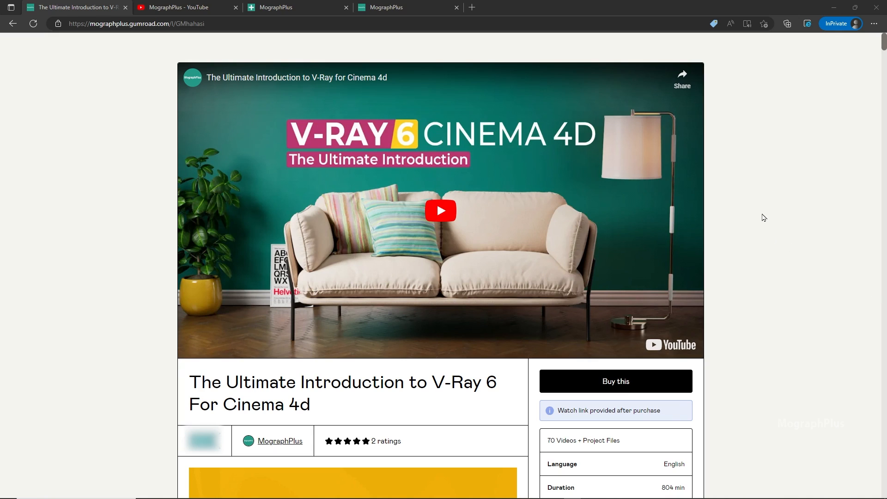
mouse_move(767, 218)
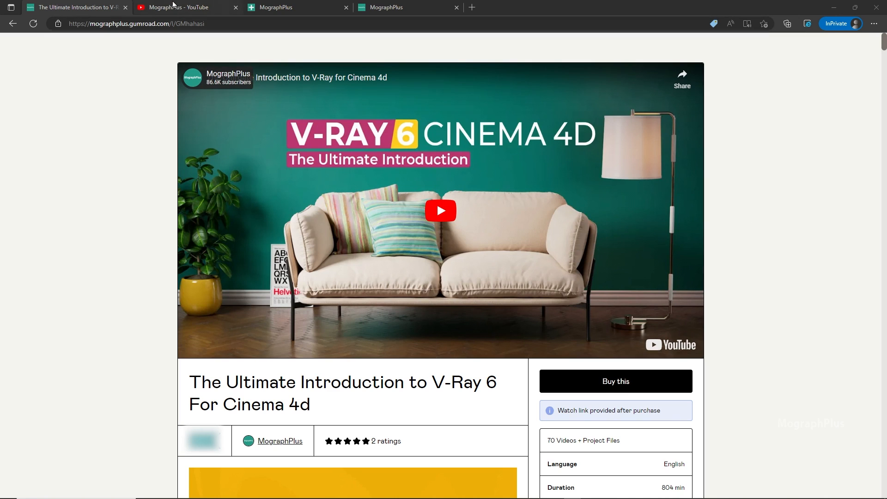
Start a V-Ray production render of the sunlit town street in the frame buffer
click(181, 7)
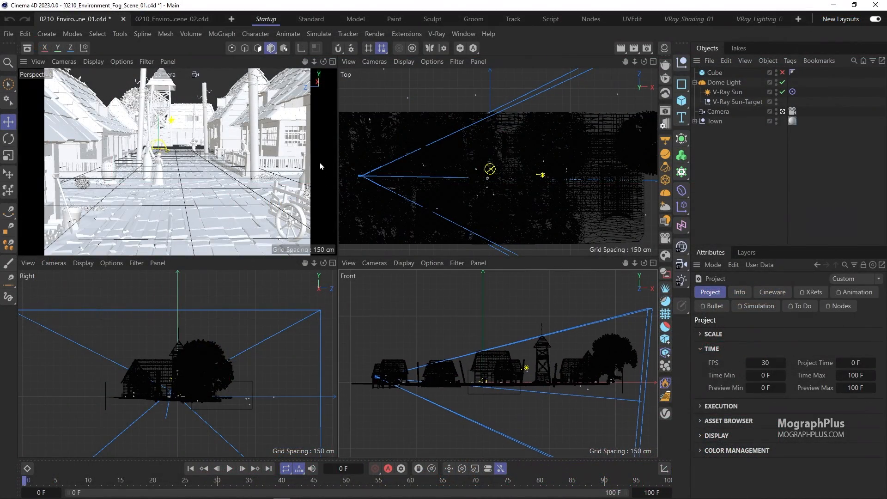
click(437, 34)
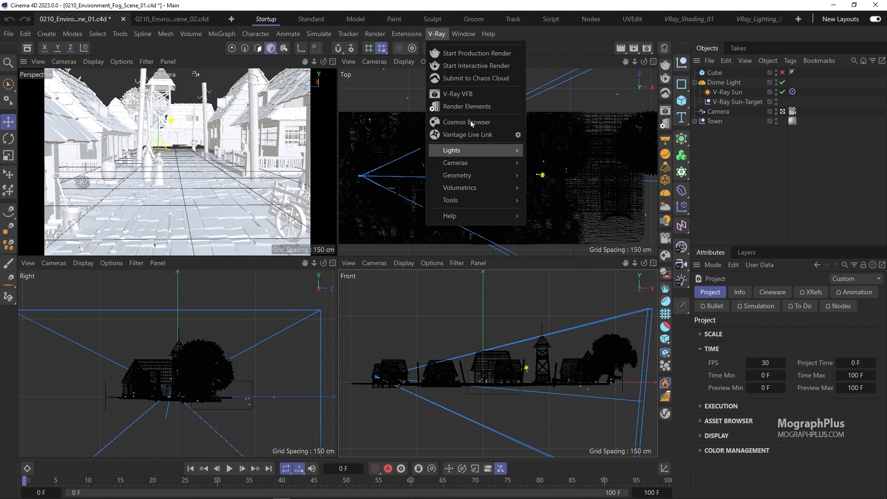
click(457, 93)
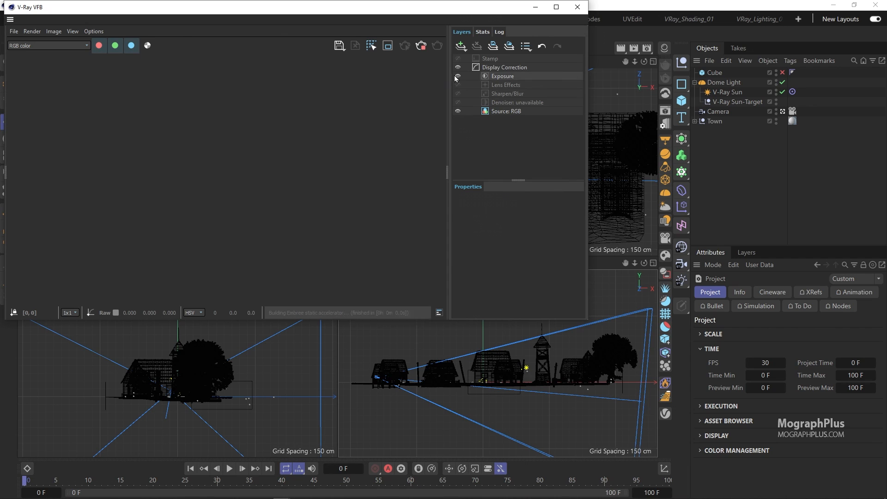
click(503, 75)
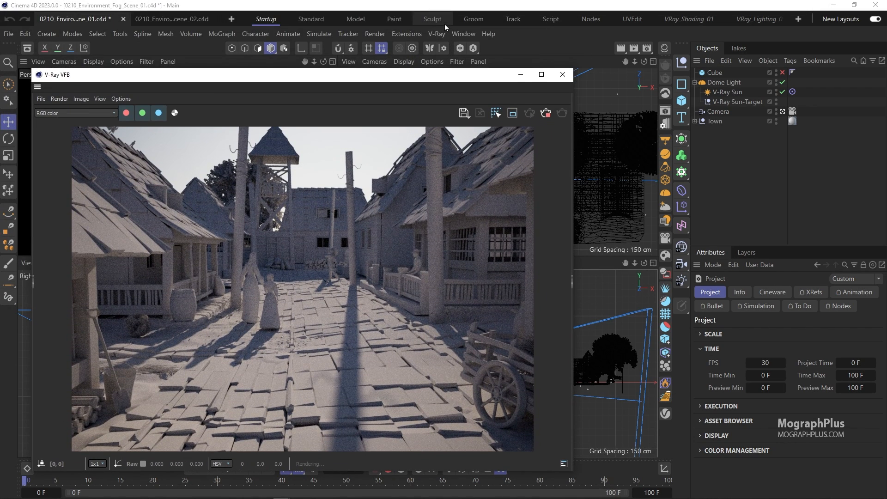
Add a V-Ray Environment Fog object from the Volumetrics menu
click(436, 33)
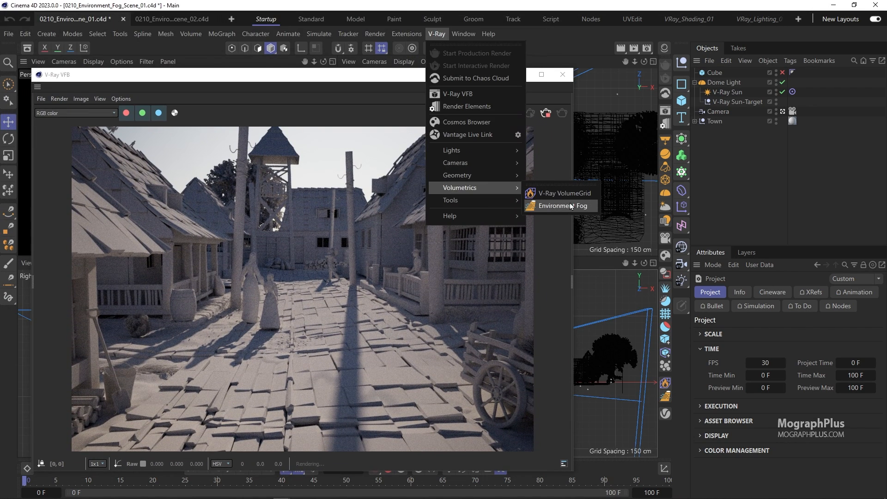
click(558, 205)
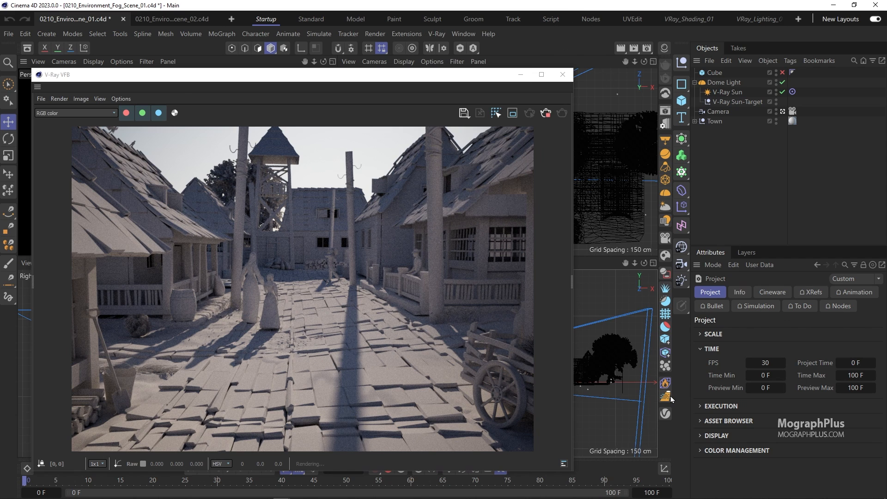
mouse_move(665, 398)
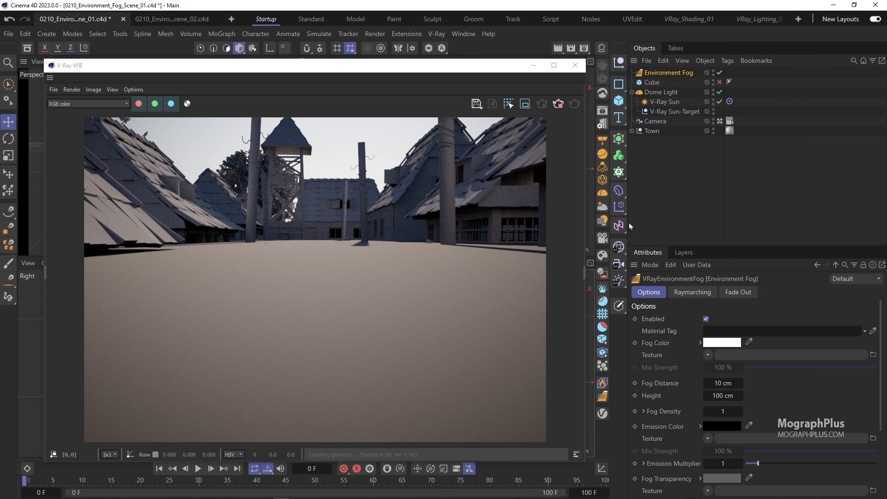
Raise the Environment Fog distance to 5000 cm for a light haze over the street
scroll(down, 3)
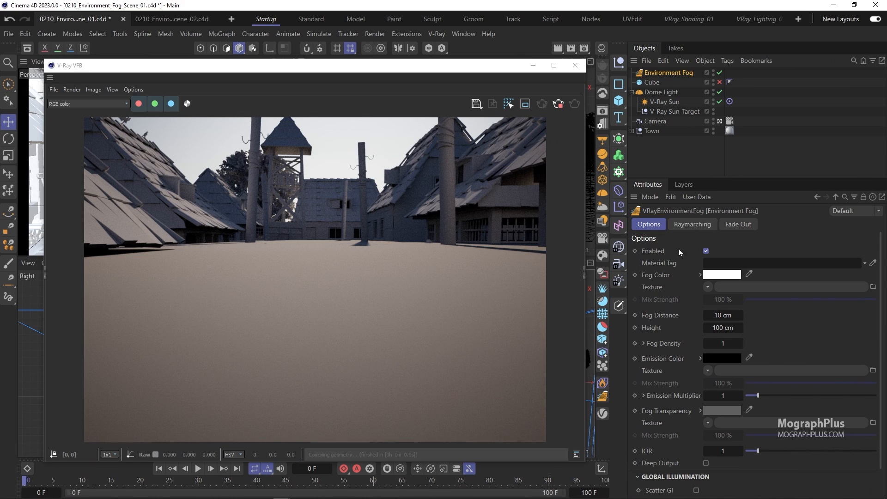
mouse_move(671, 318)
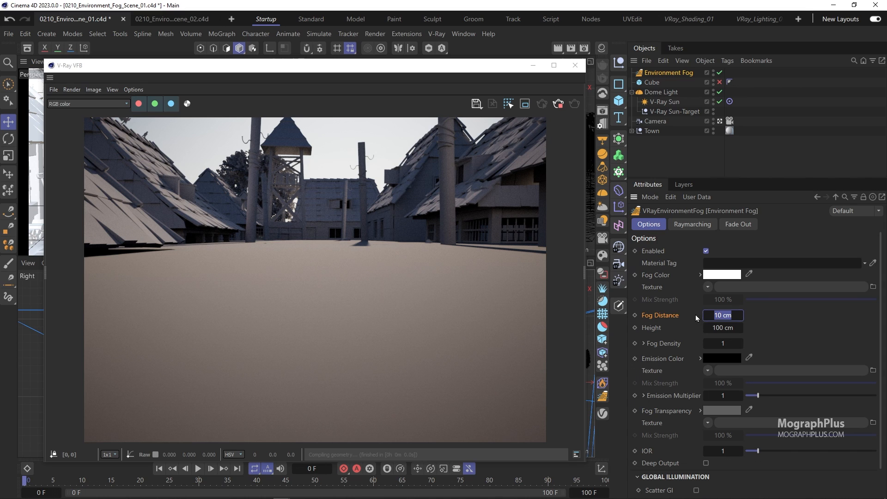
text(100 cm)
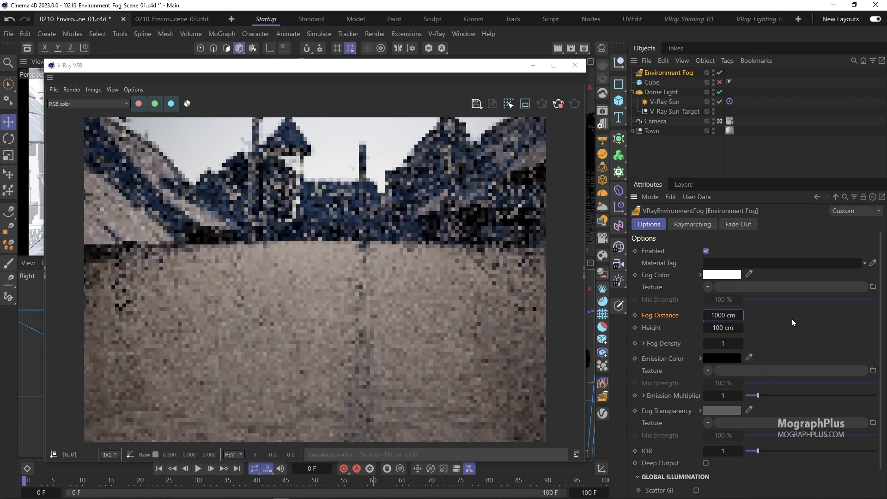
click(723, 315)
text(5000)
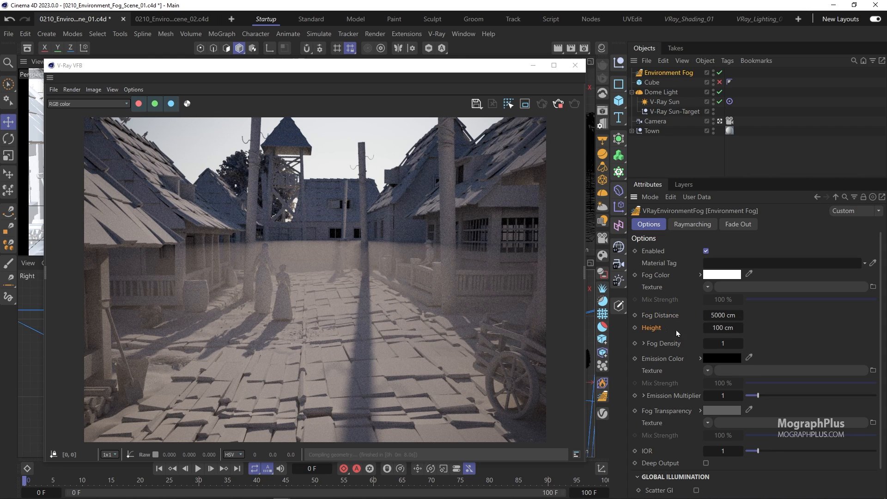
mouse_move(346, 245)
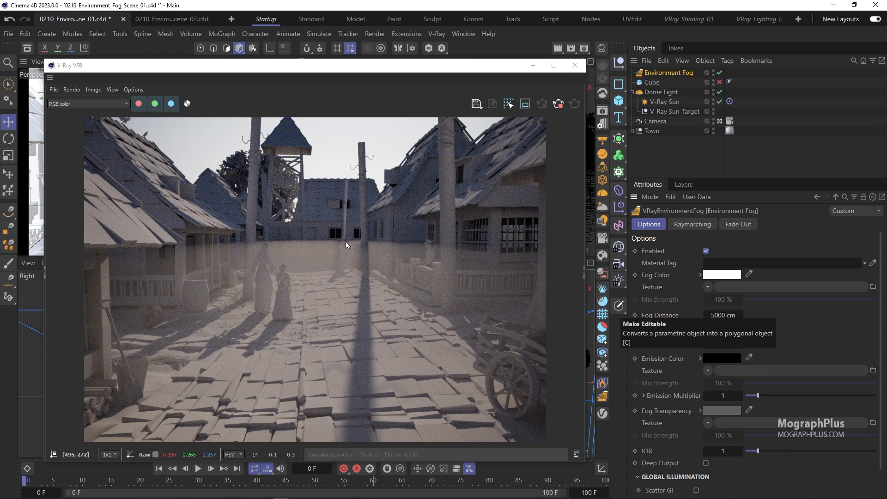
mouse_move(305, 358)
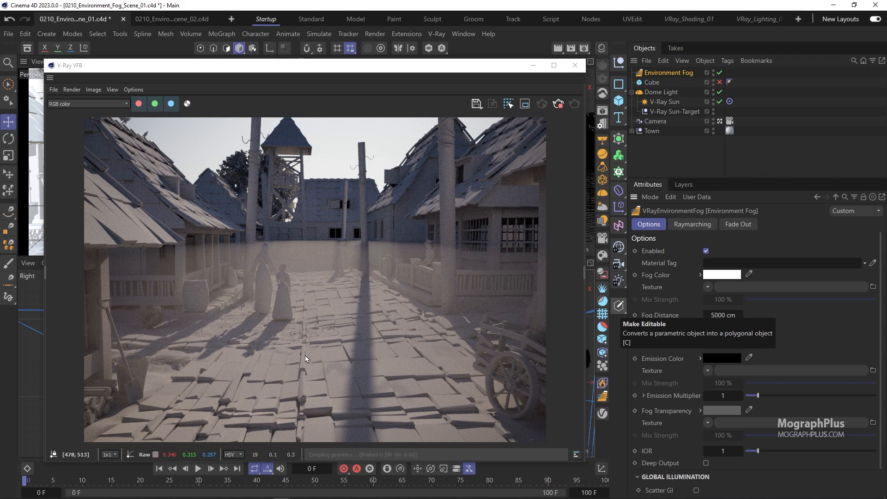
mouse_move(330, 326)
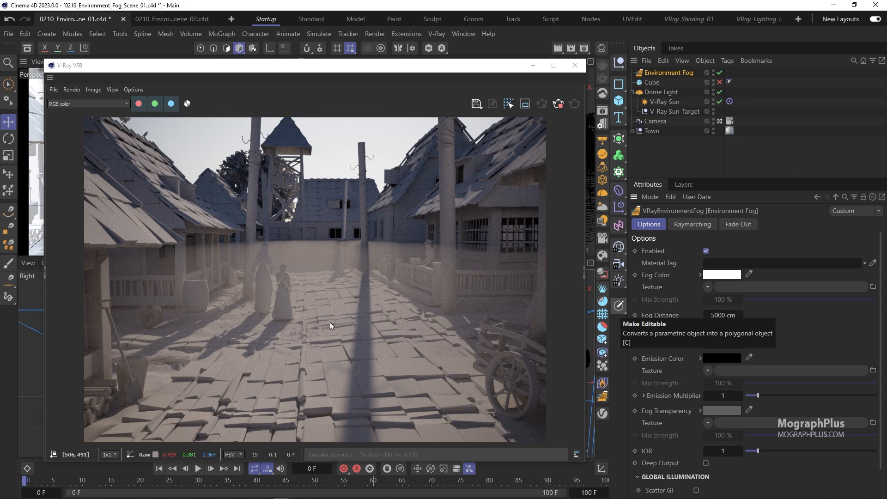
Try a 20 cm fog height, then set Height to 500 cm with Fog Distance 5000 cm
click(722, 327)
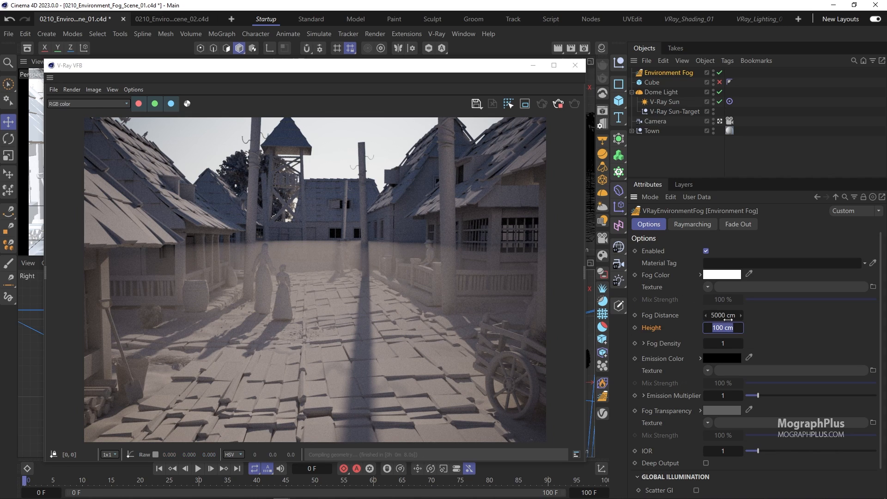
mouse_move(762, 332)
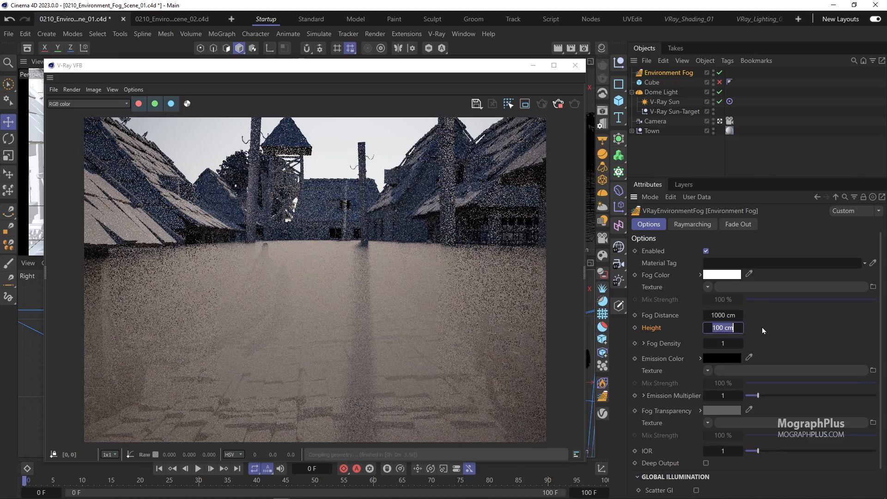
text(20 cm)
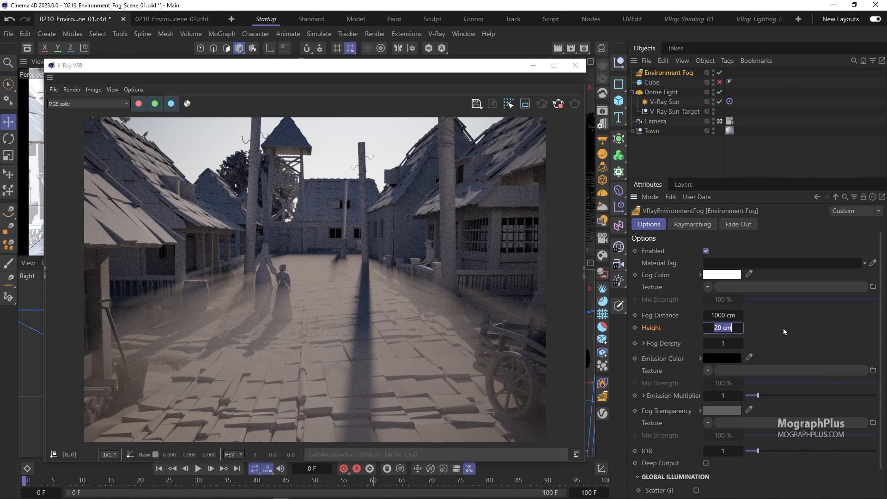
text(100 cm)
click(722, 314)
text(5000)
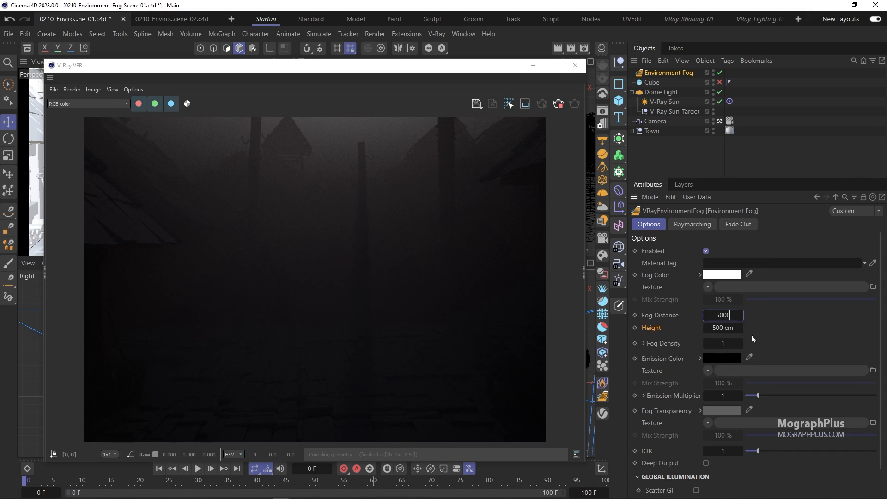
key(Return)
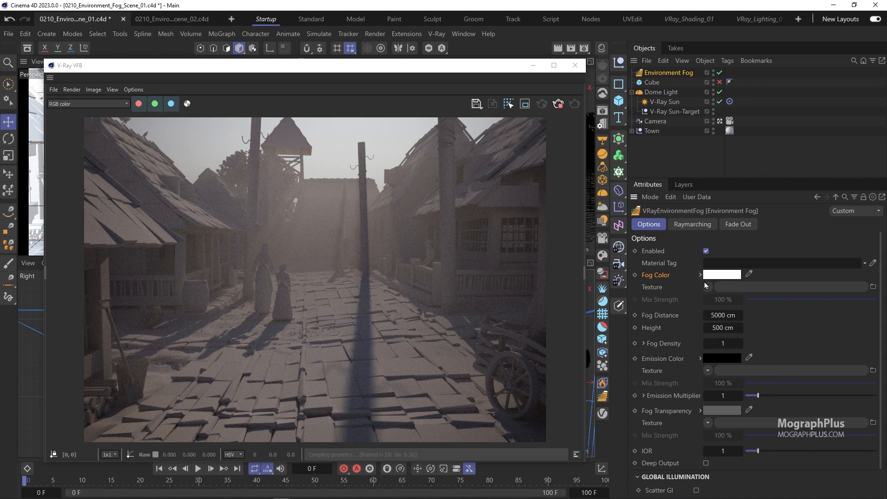
Switch Fog Color to RGB sliders and set a pale light-blue tint
click(723, 274)
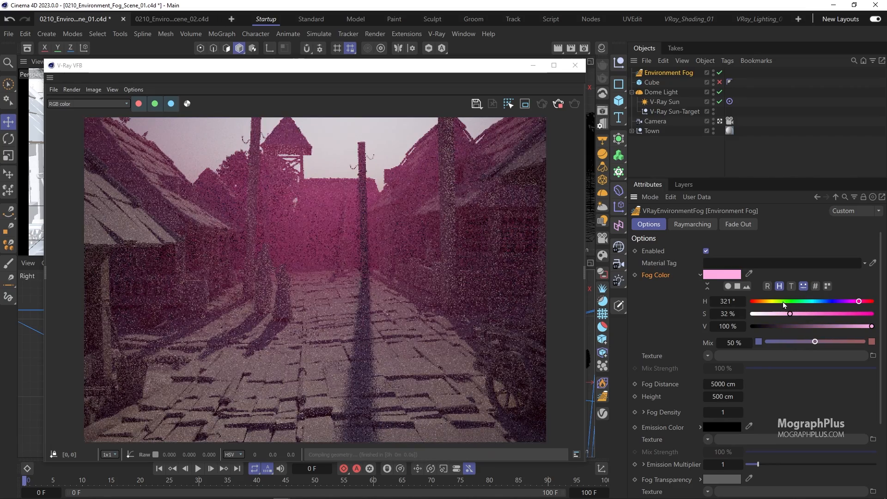
click(767, 287)
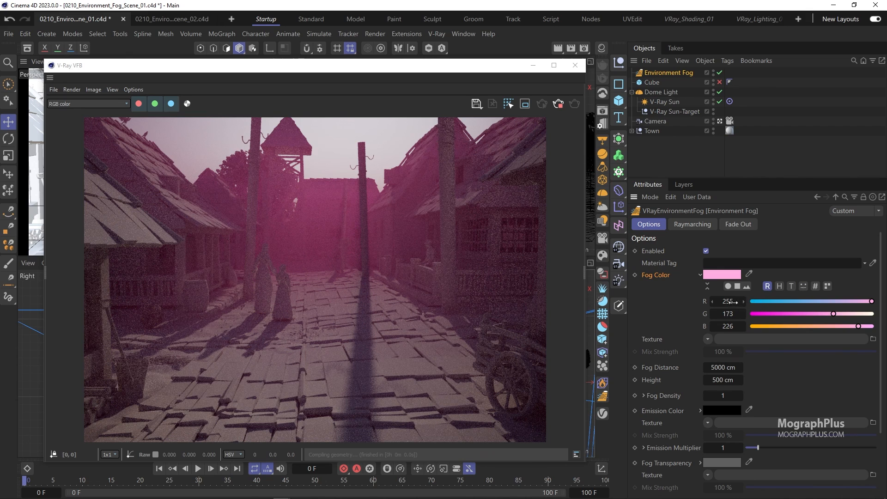
triple_click(727, 301)
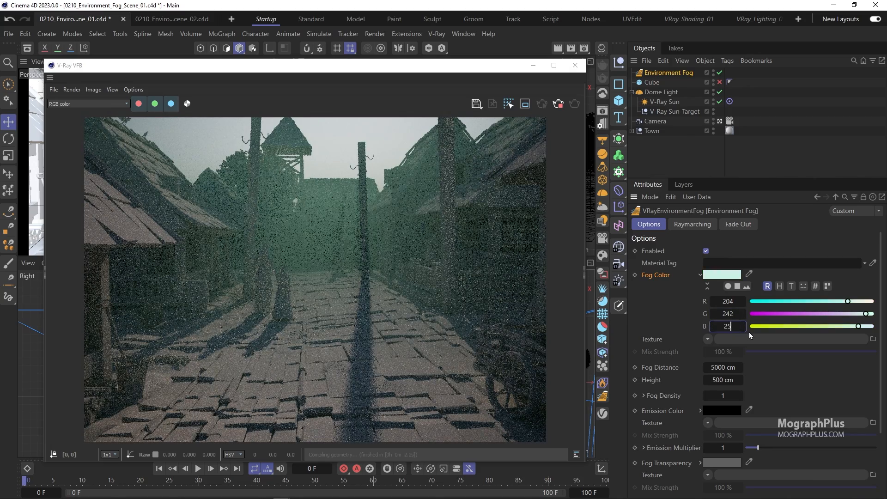
text(255)
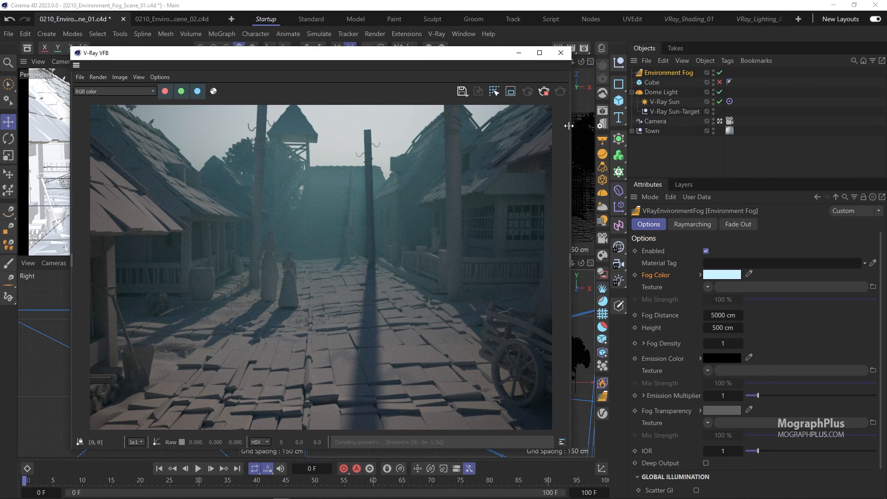
mouse_move(683, 356)
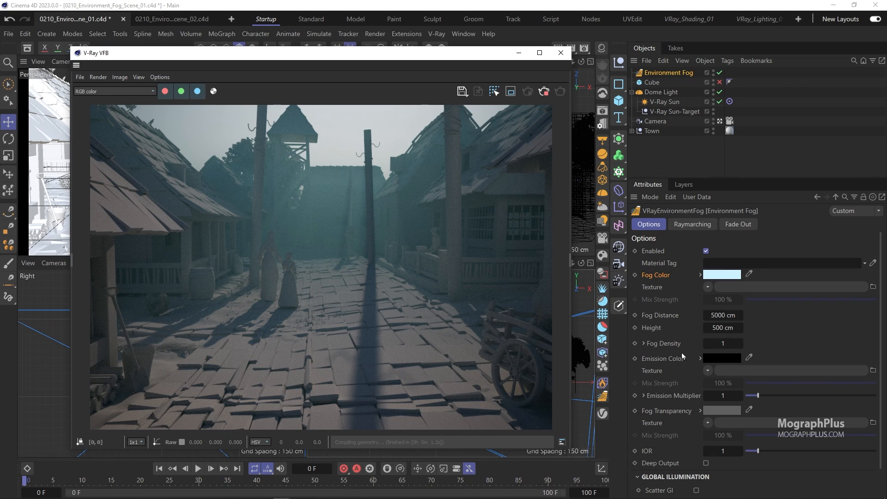
scroll(down, 3)
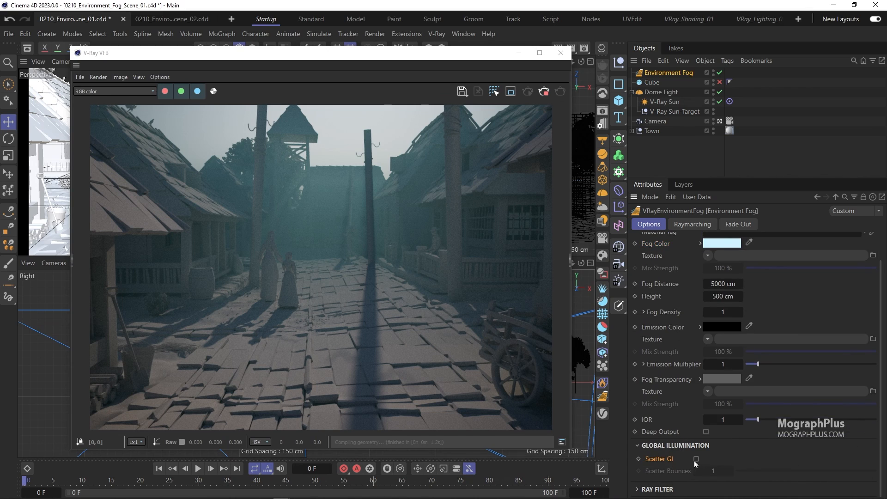
click(697, 459)
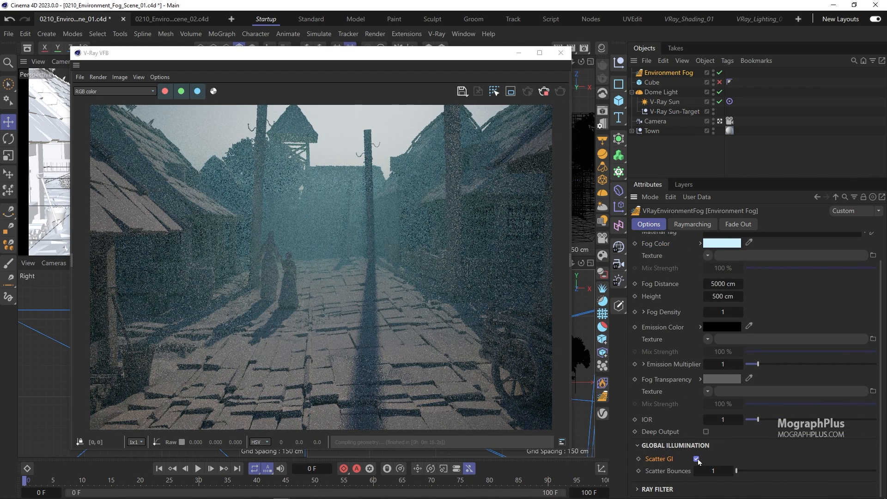
click(696, 459)
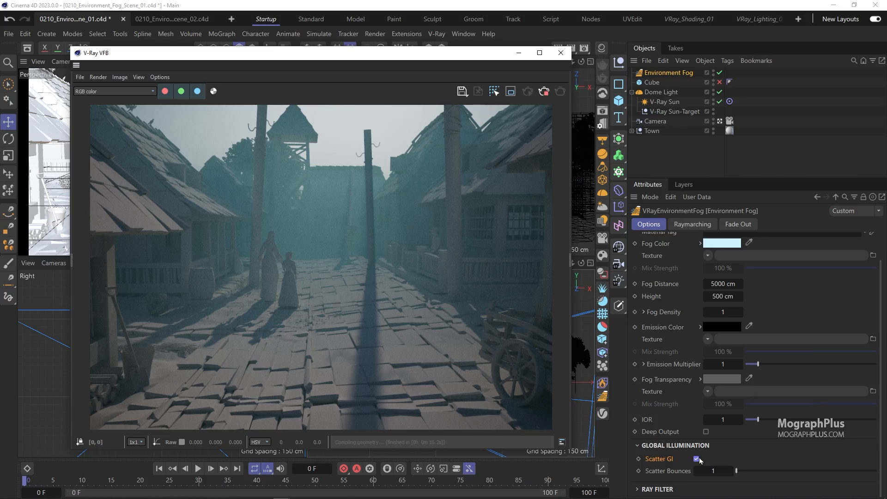
click(697, 459)
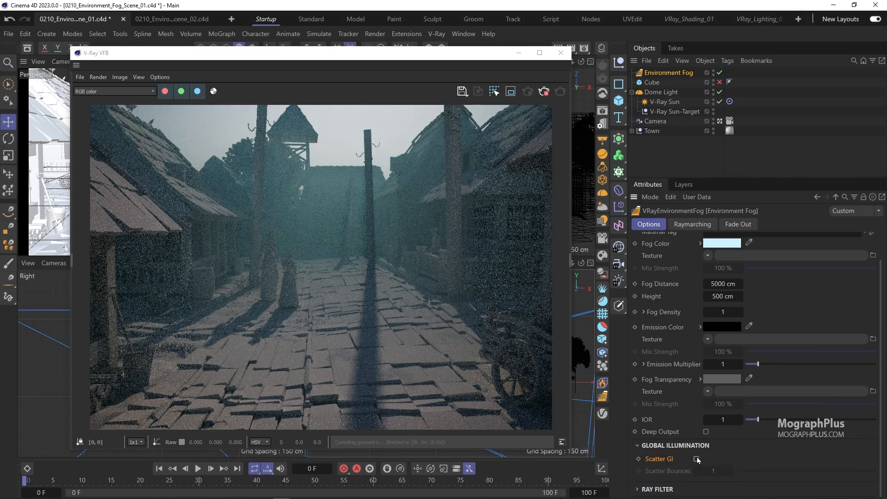
click(696, 459)
text(3)
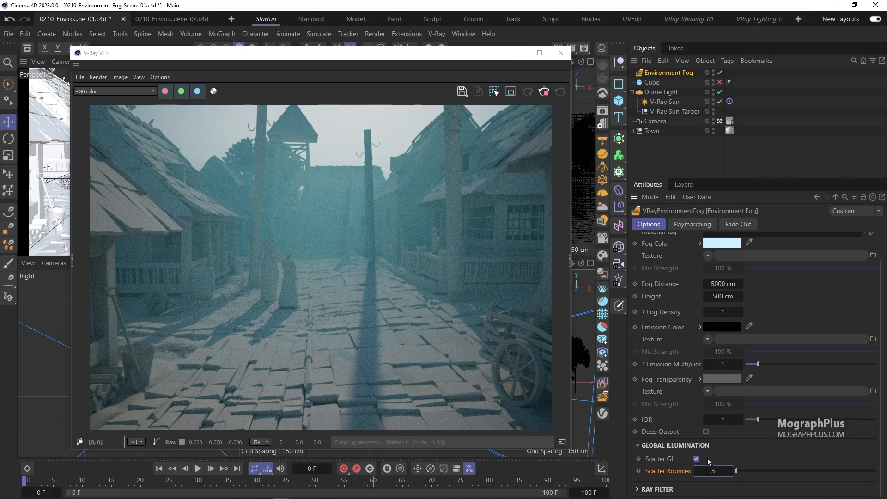
Enable Scatter GI on the fog, keeping Scatter Bounces at 3
click(697, 459)
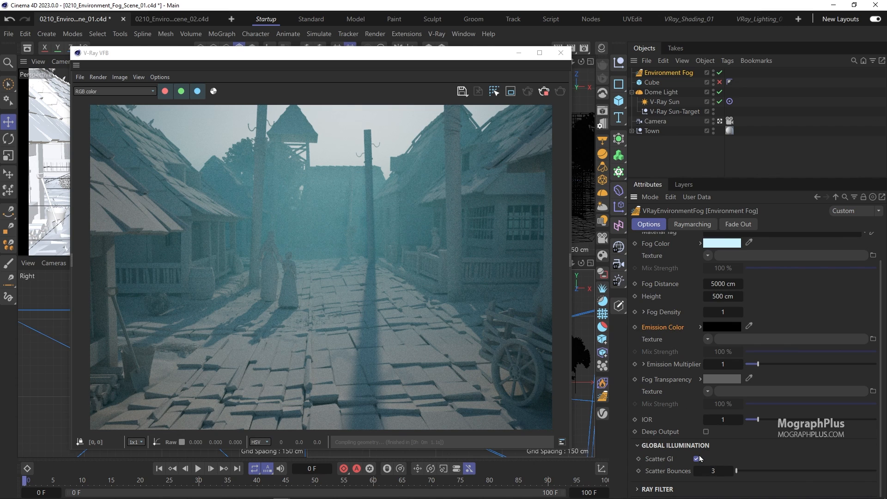
Try a light blue emission, set Emission Multiplier to 5, then reset Emission Color to black
click(698, 459)
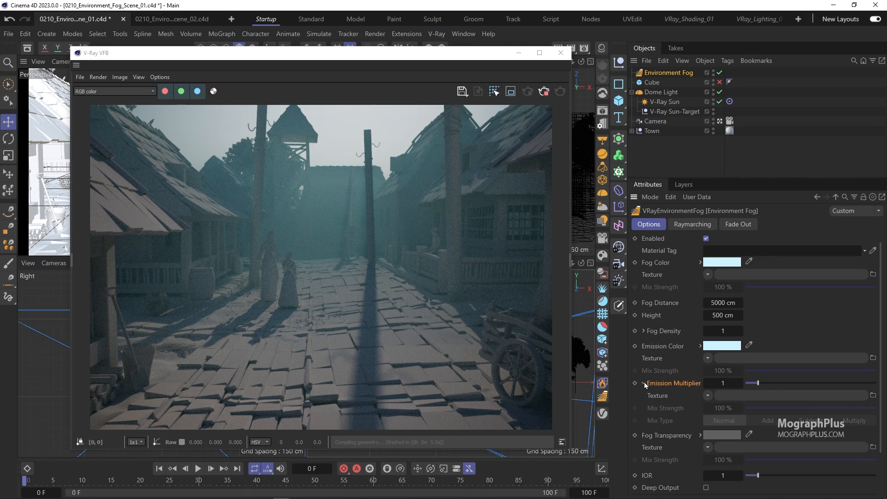
click(635, 383)
text(5)
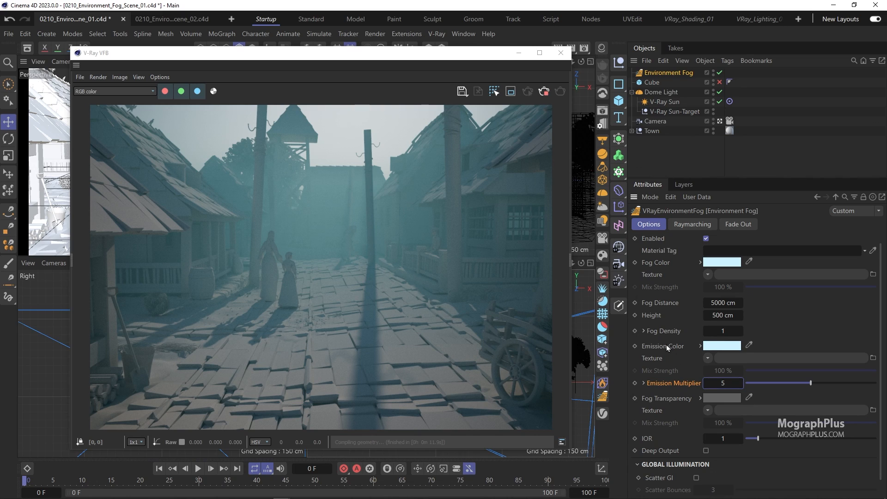
mouse_move(672, 365)
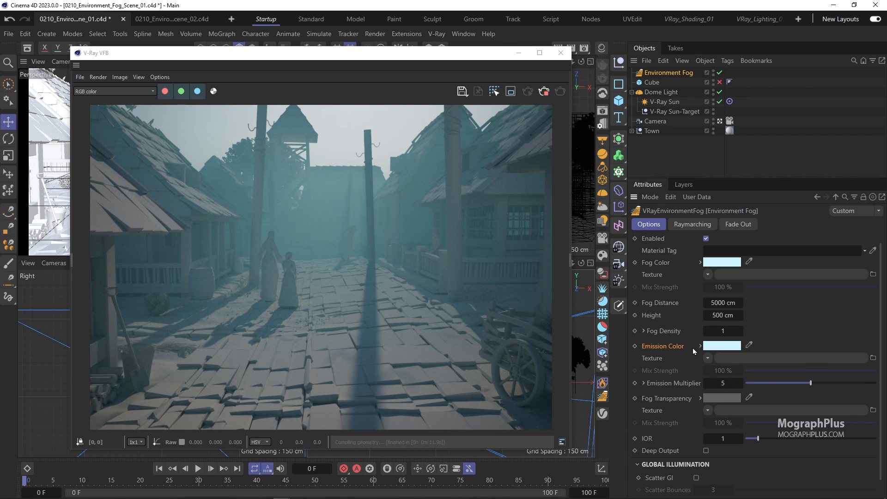
click(721, 345)
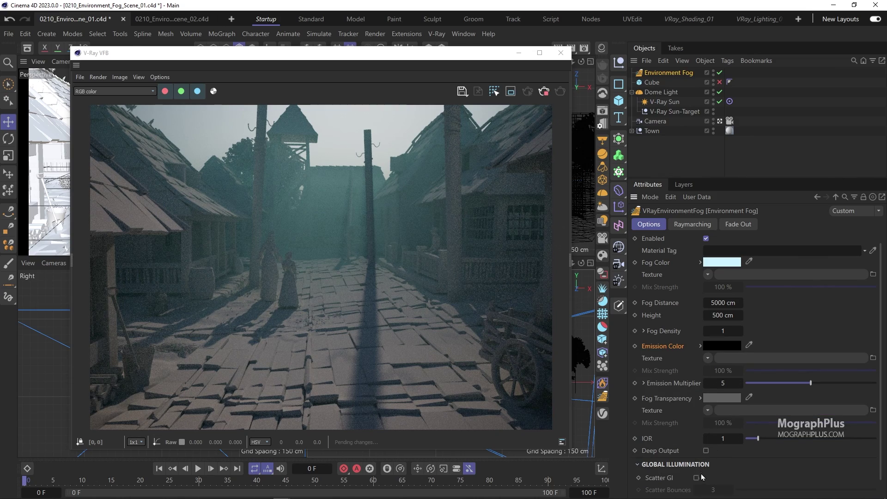
Re-enable Scatter GI and show the camera's exposure settings at EV 13.5
click(697, 478)
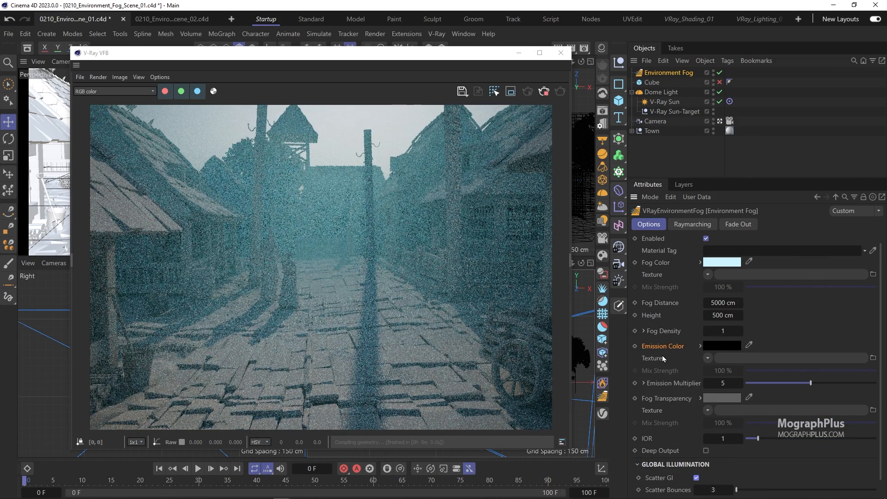
mouse_move(527, 215)
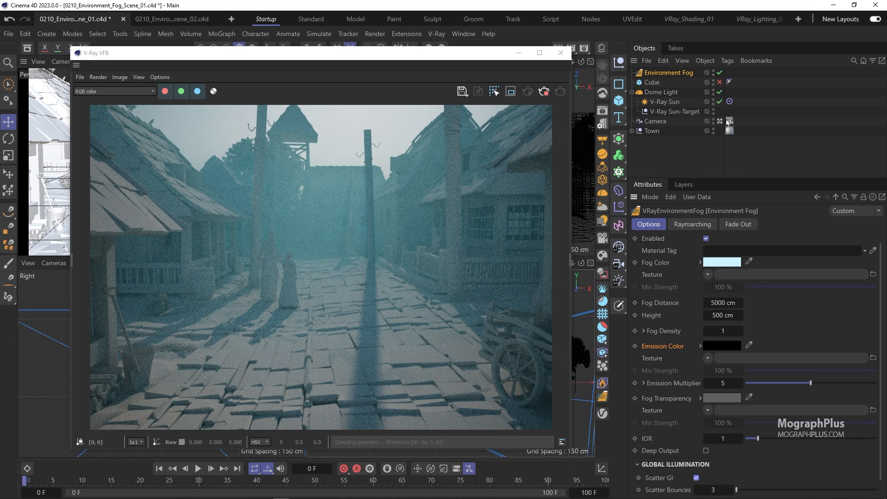
click(729, 121)
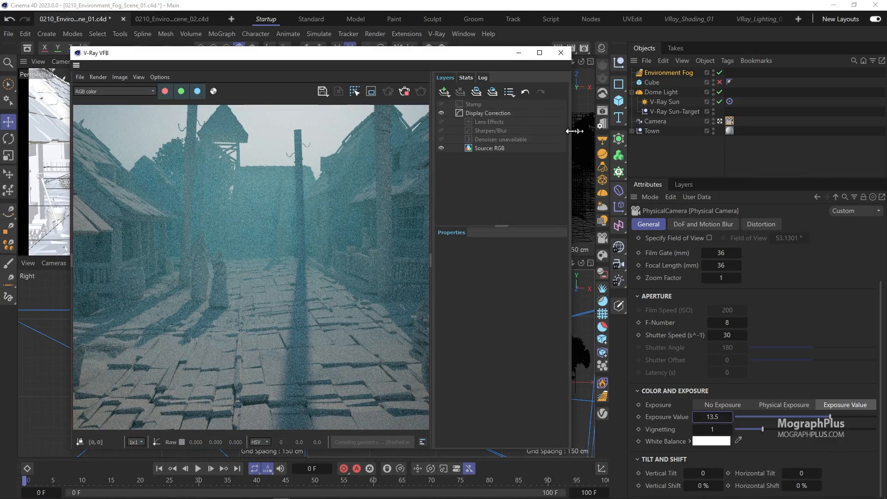
Add an Exposure correction layer in the VFB, raise its value, and return to the fog settings
click(494, 92)
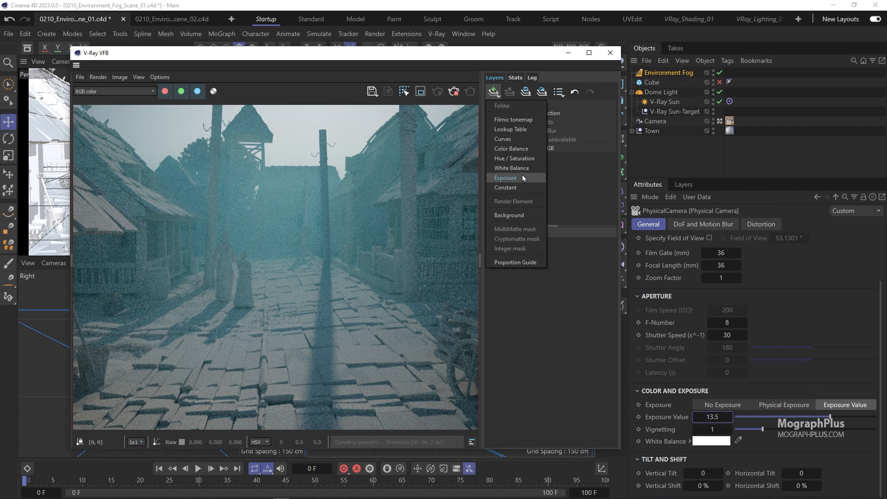
click(505, 177)
text(0.3)
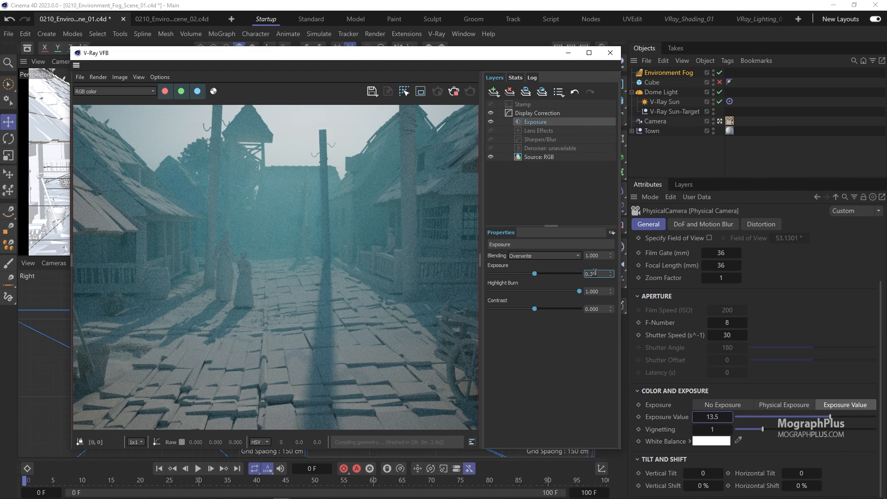
click(596, 309)
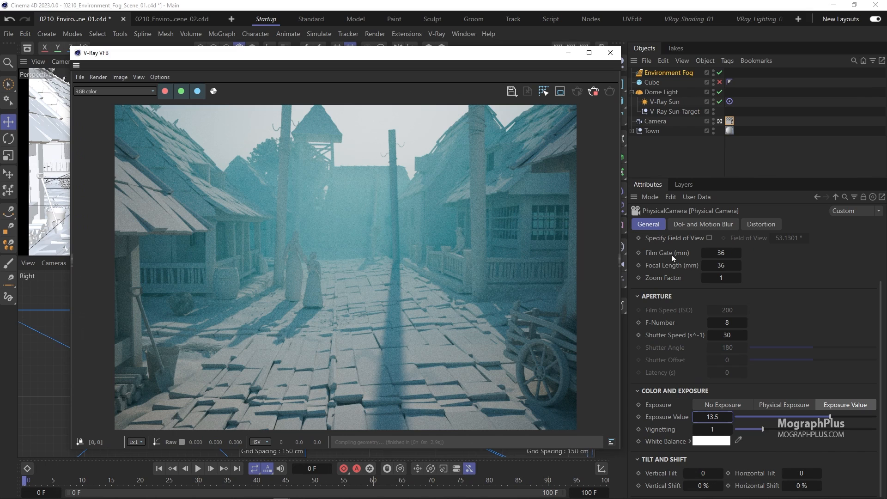
click(671, 72)
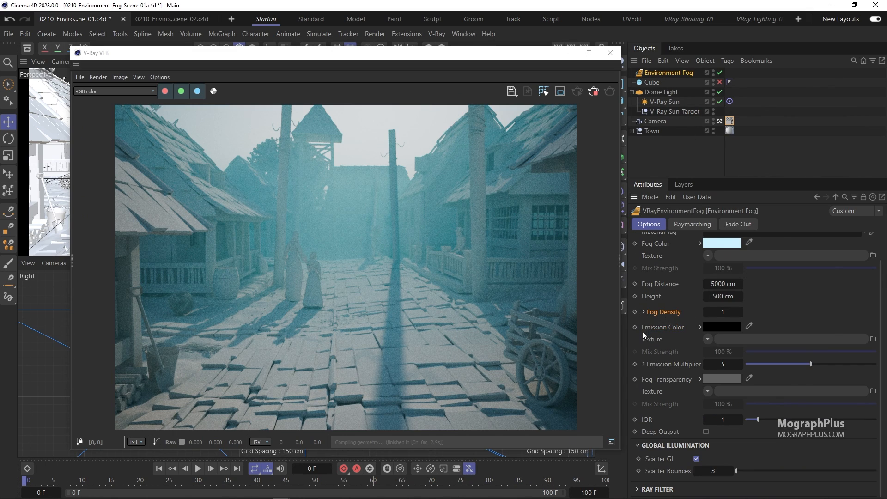
click(642, 311)
text(2)
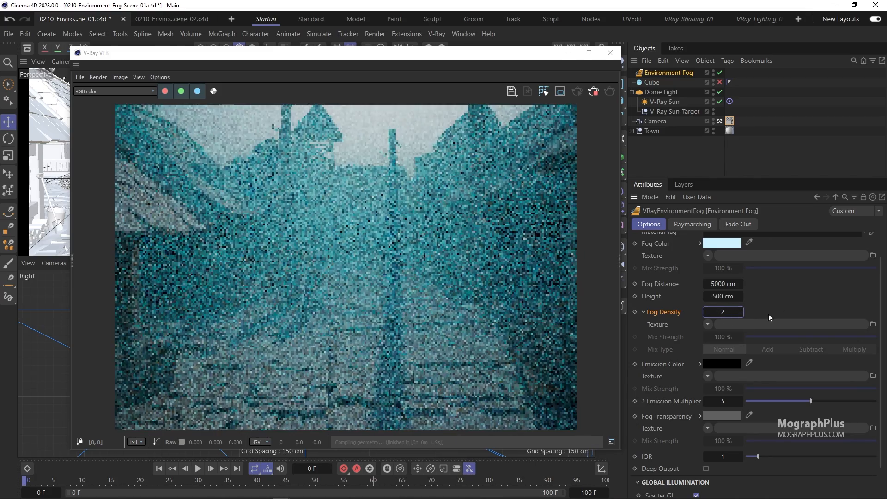
text(1)
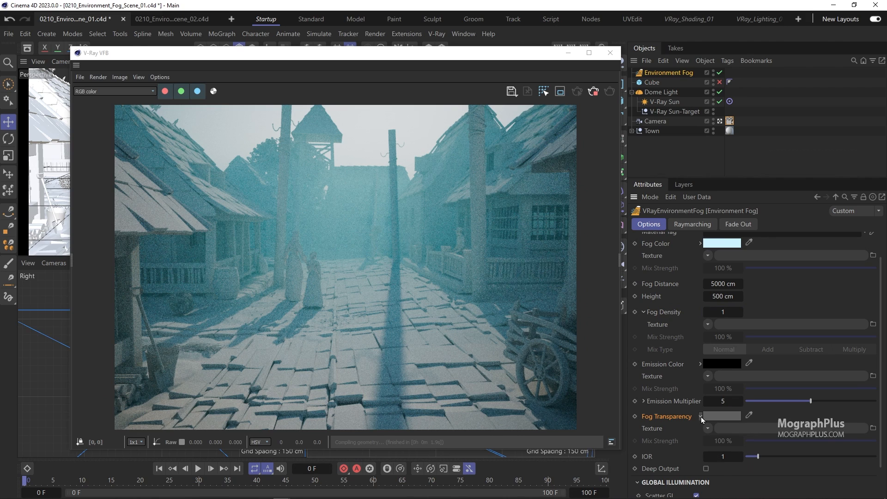
click(721, 416)
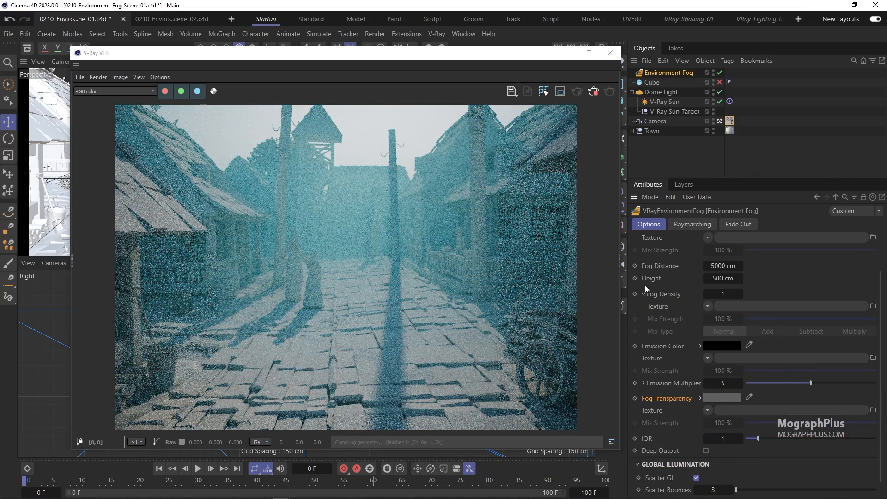
Enable the Cube and parent it under the Environment Fog
click(652, 83)
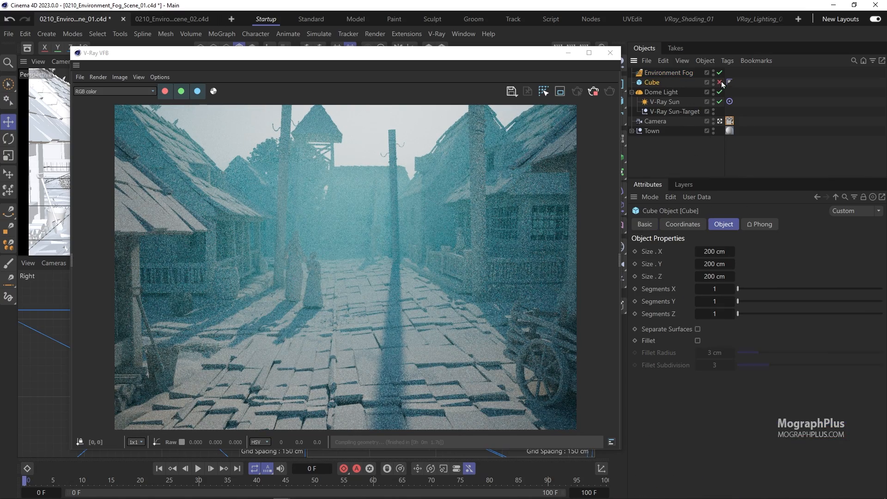
click(730, 82)
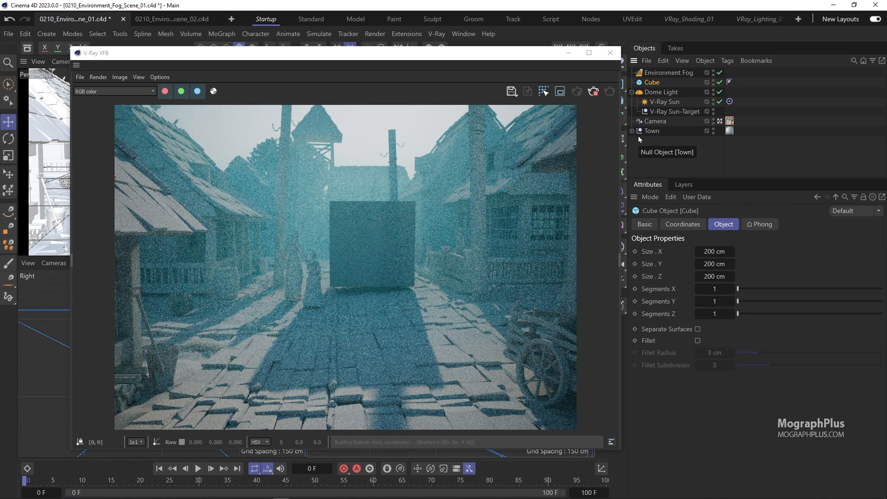
mouse_move(660, 92)
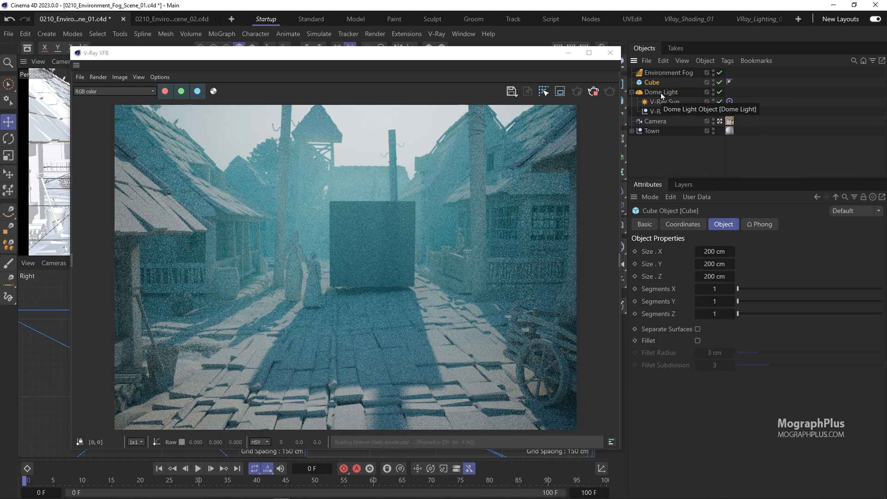
click(652, 82)
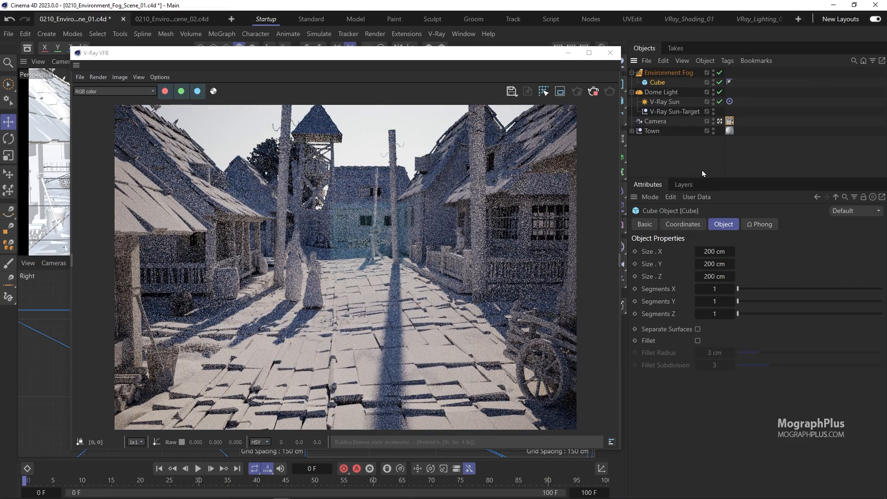
Set Fog Distance to 200 cm and the Cube size to 300 cm
click(670, 72)
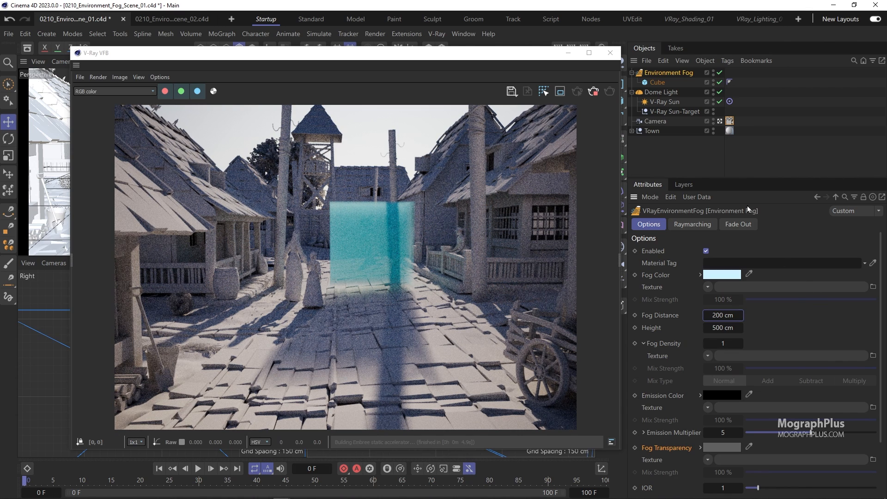
click(657, 82)
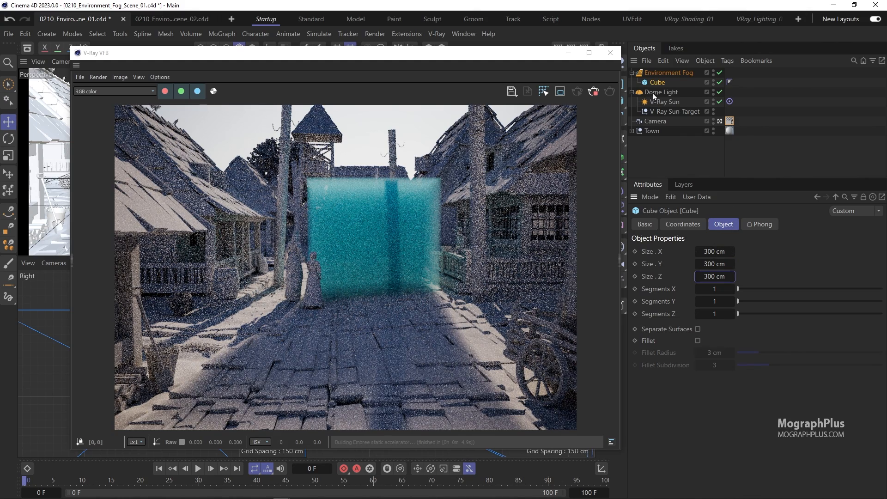
click(670, 72)
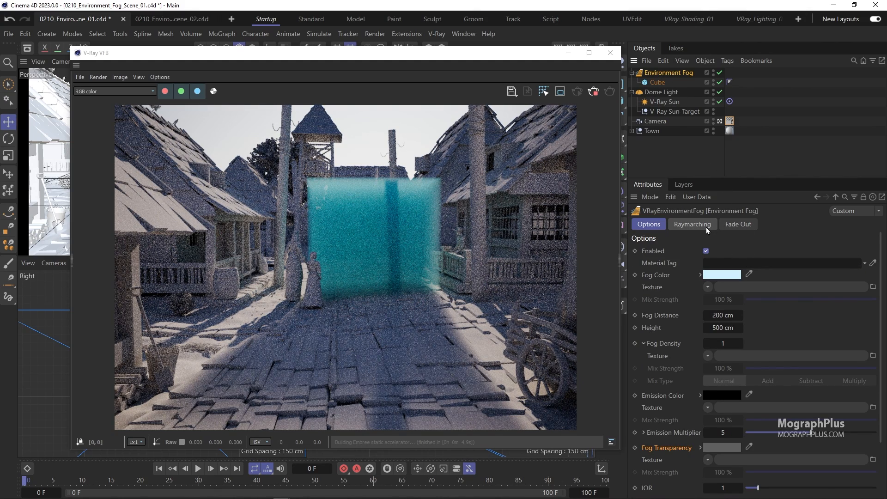
Review the fog Fade Out settings, unparent the Cube and reselect Environment Fog for a 5000 cm distance
click(737, 224)
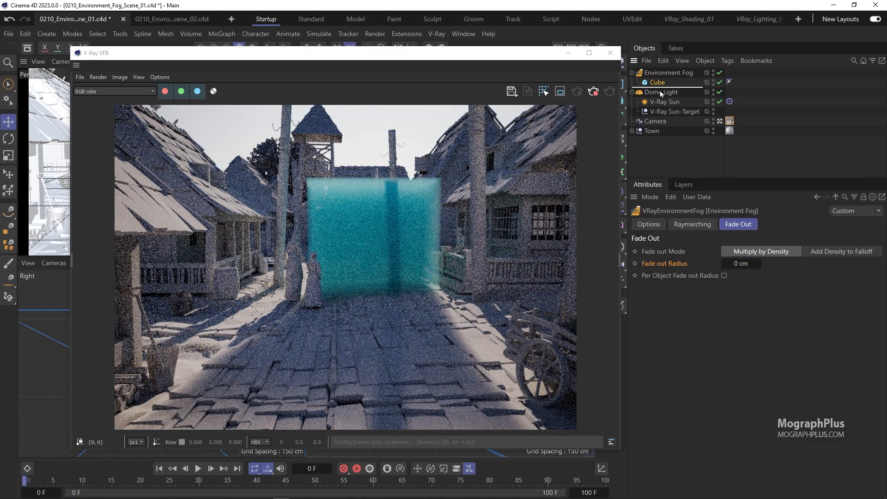
click(652, 83)
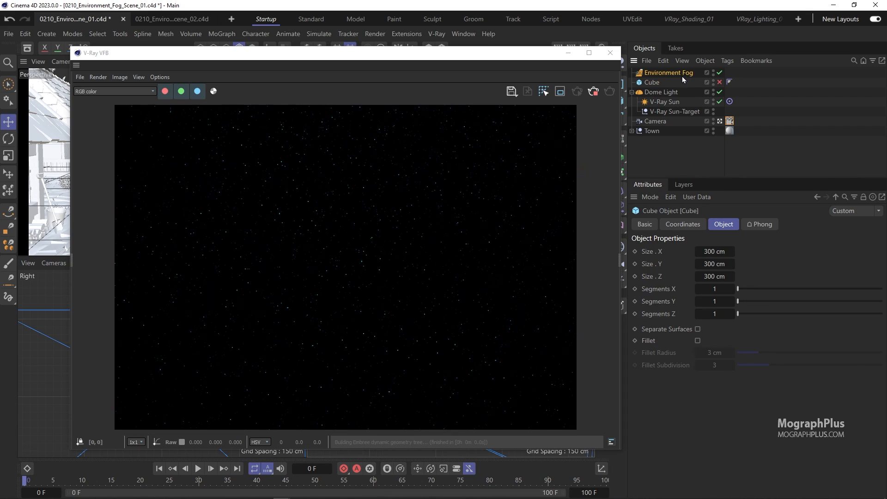
click(670, 73)
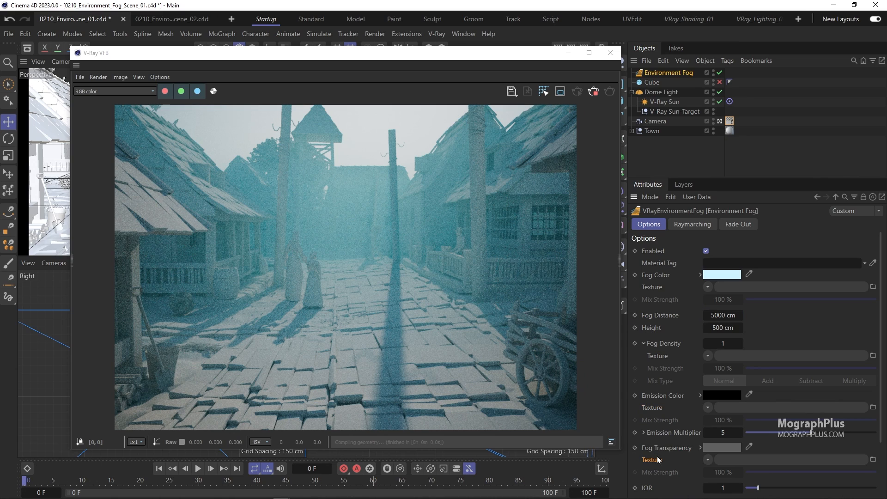
click(691, 224)
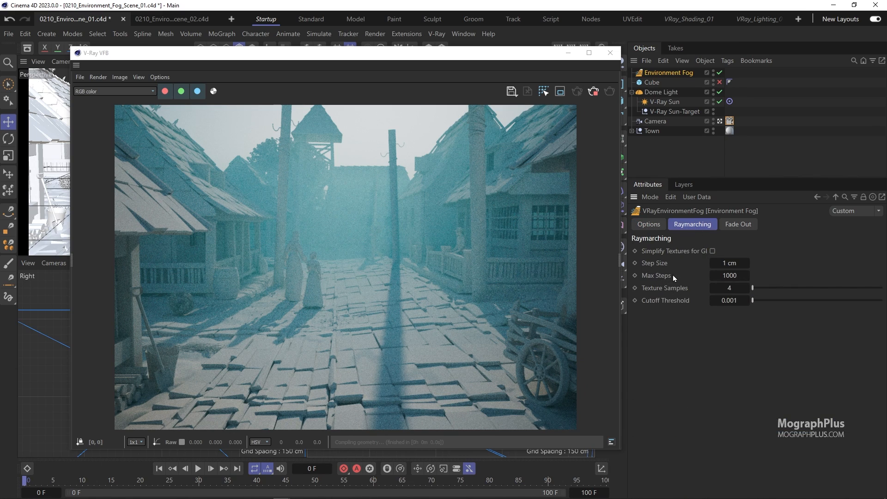
click(729, 287)
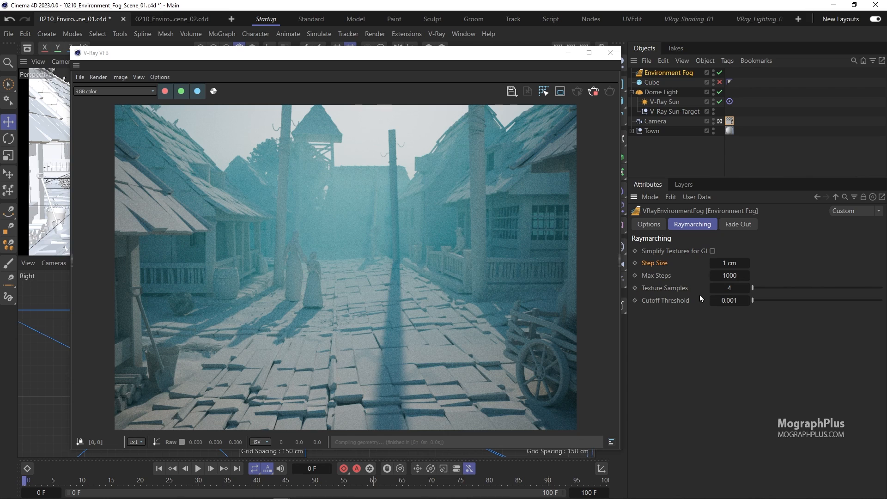
mouse_move(700, 301)
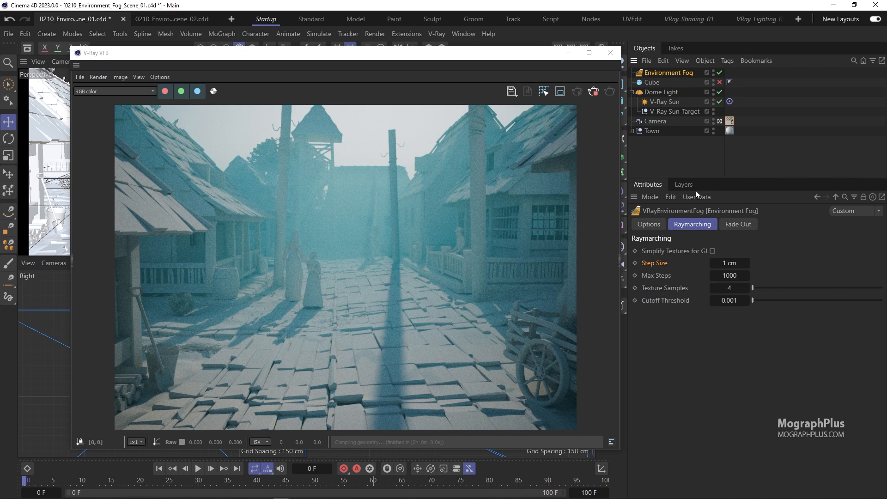
click(648, 224)
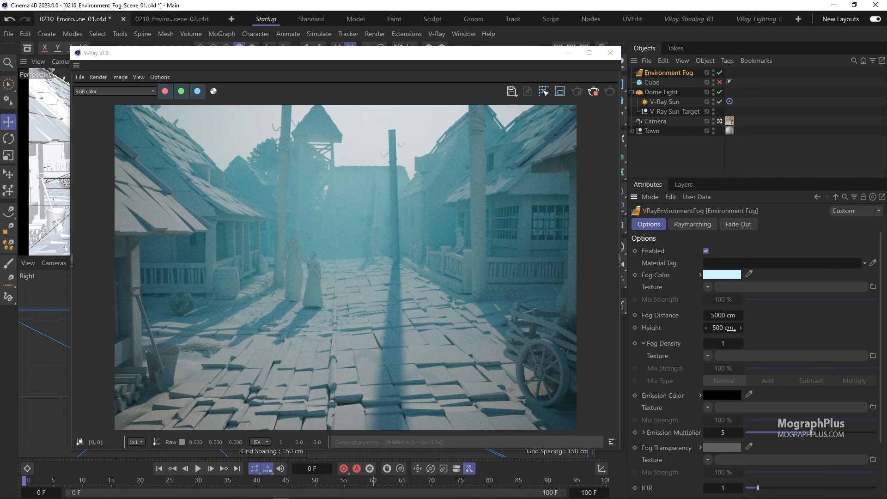
Scroll the Environment Fog Options down toward the Ray Filter section after density 2
scroll(down, 3)
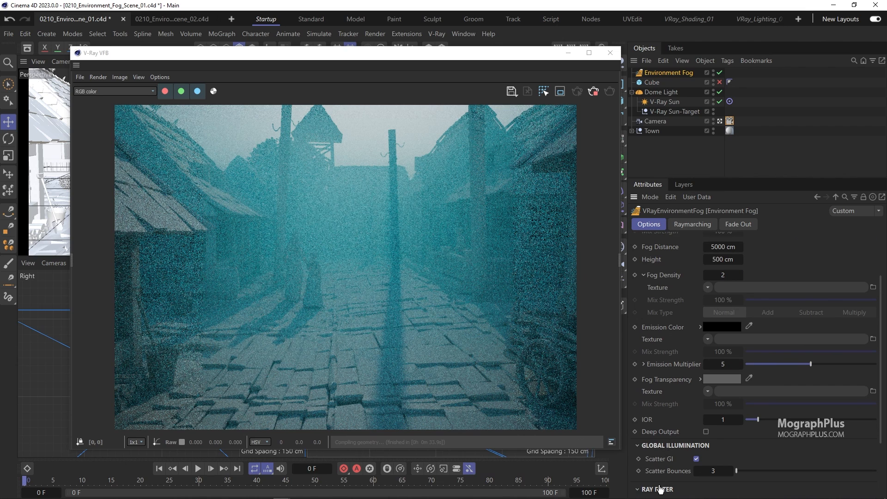
scroll(down, 3)
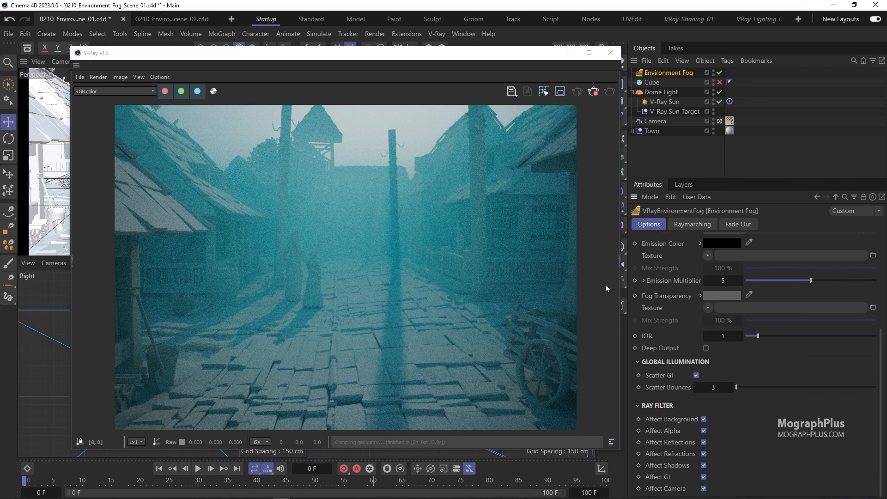
mouse_move(572, 225)
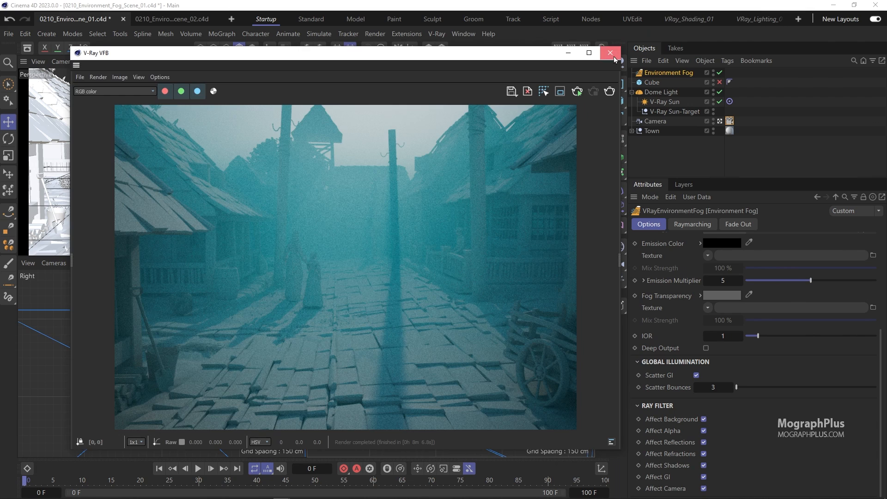
Close the town scene's V-Ray render to move to 0210_Environment_Fog_Scene_02
click(610, 53)
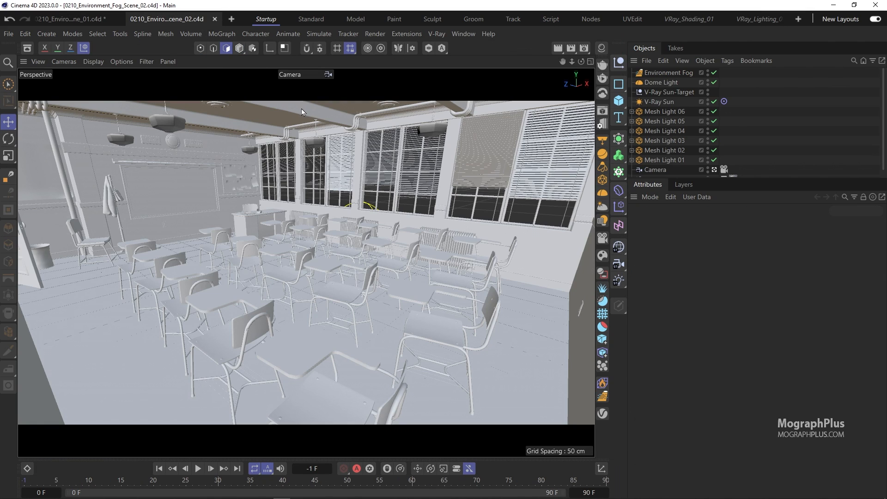
mouse_move(386, 124)
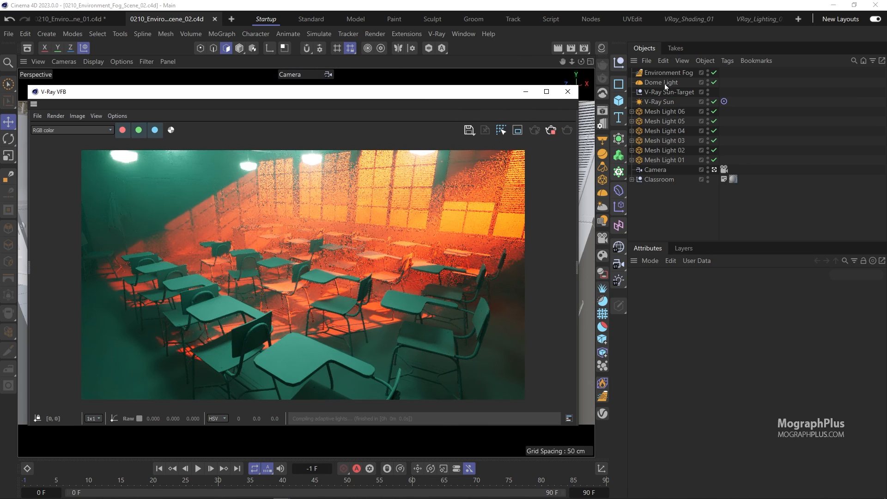
Turn off the V-Ray Sun and inspect the Dome Light lighting the classroom
click(660, 101)
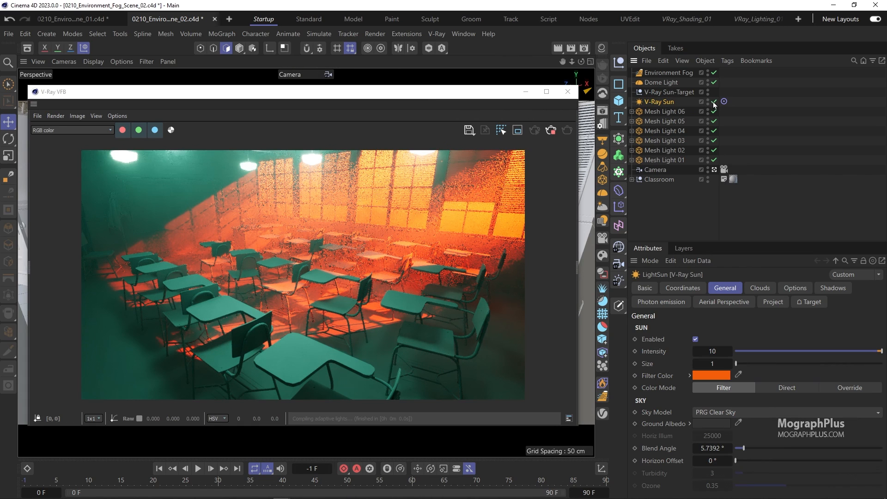
click(713, 102)
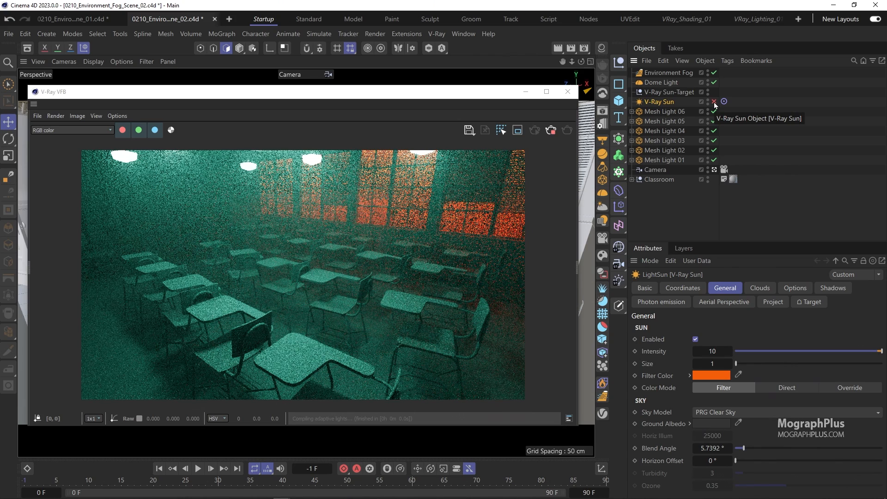
mouse_move(659, 82)
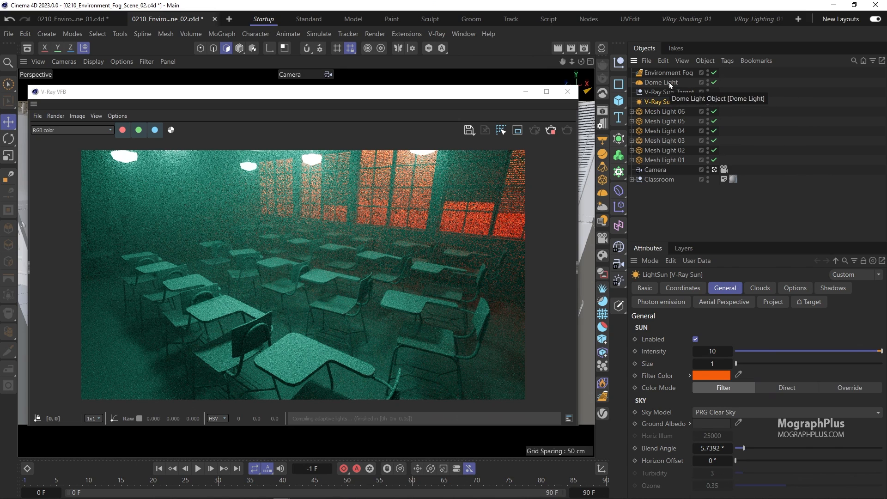
click(661, 82)
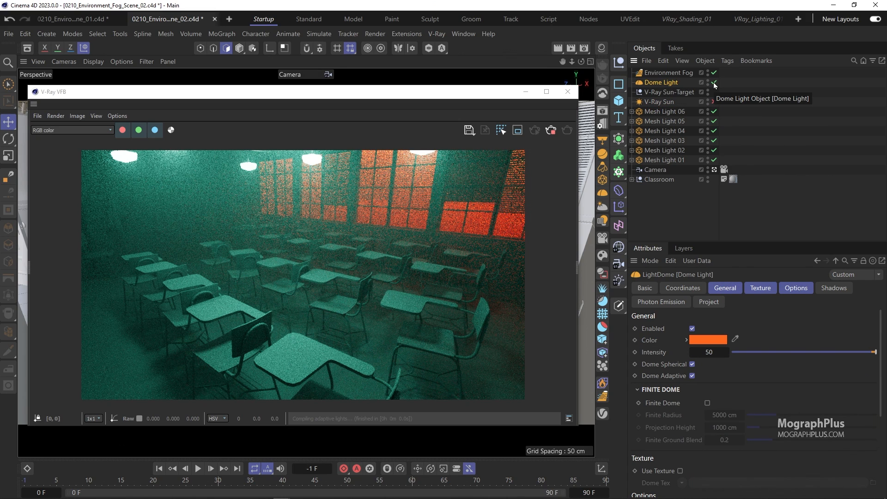
Re-enable the orange V-Ray Sun and bring up the Environment Fog settings
click(714, 83)
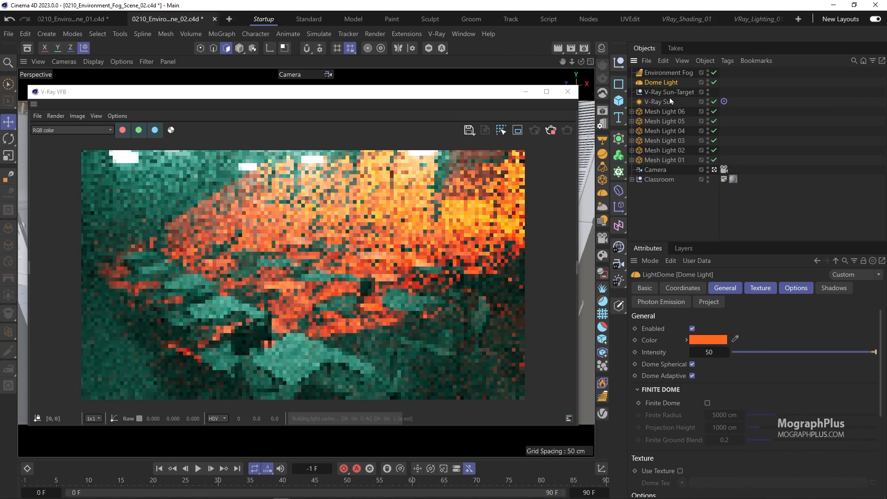
click(665, 111)
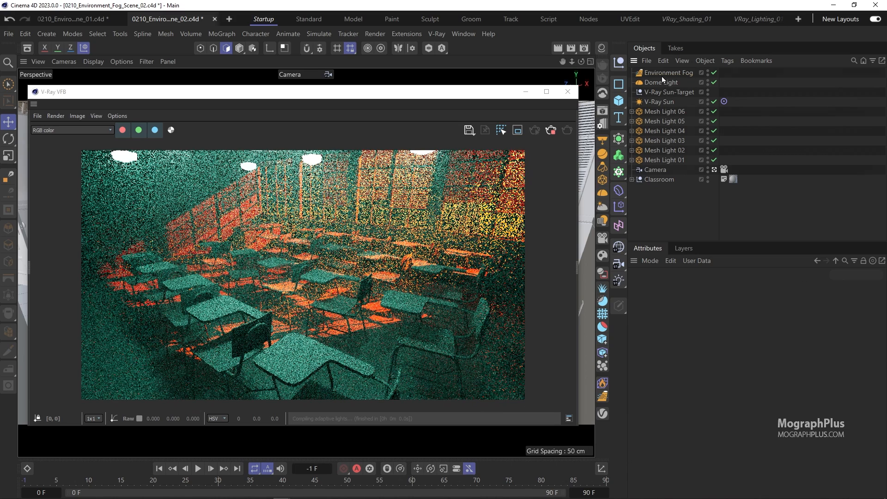
click(668, 72)
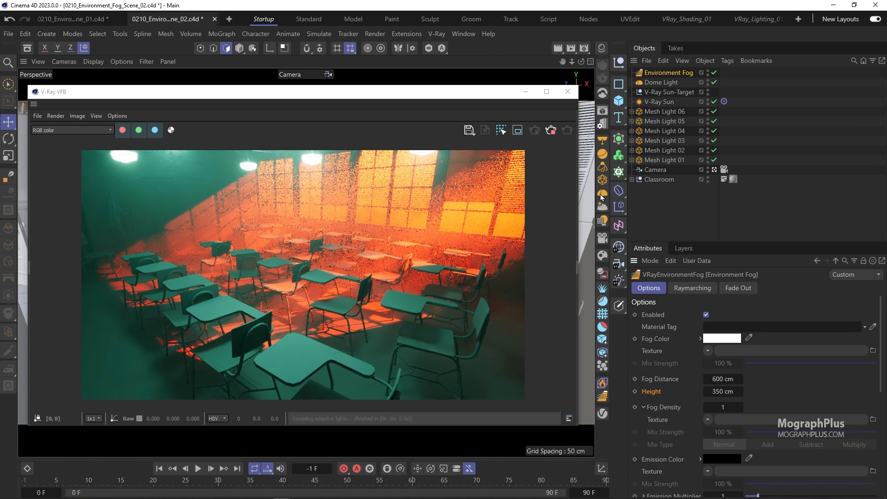
mouse_move(670, 181)
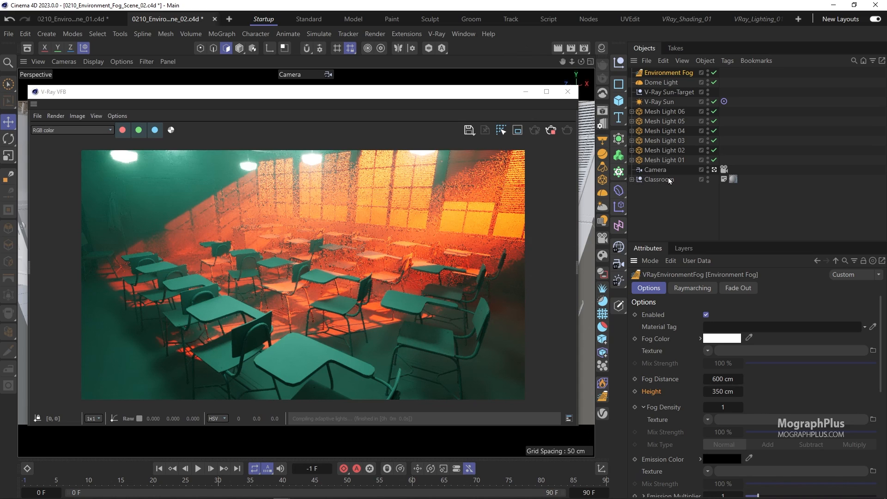
mouse_move(670, 180)
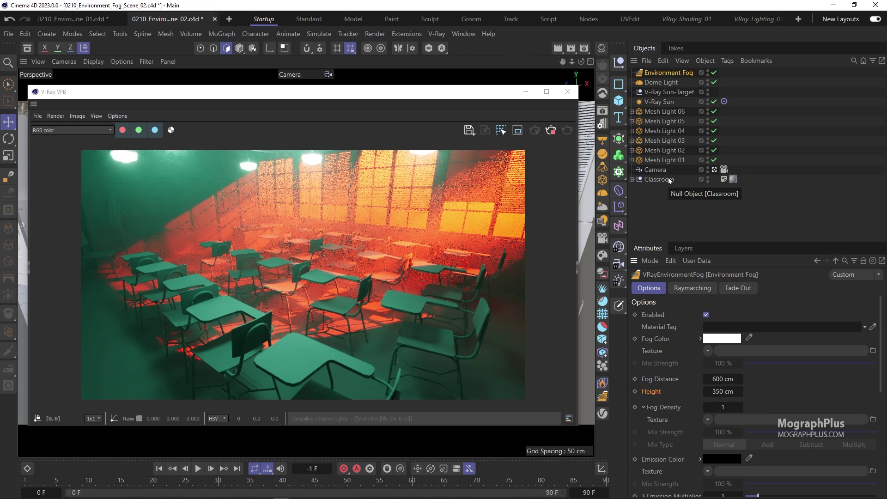
mouse_move(662, 115)
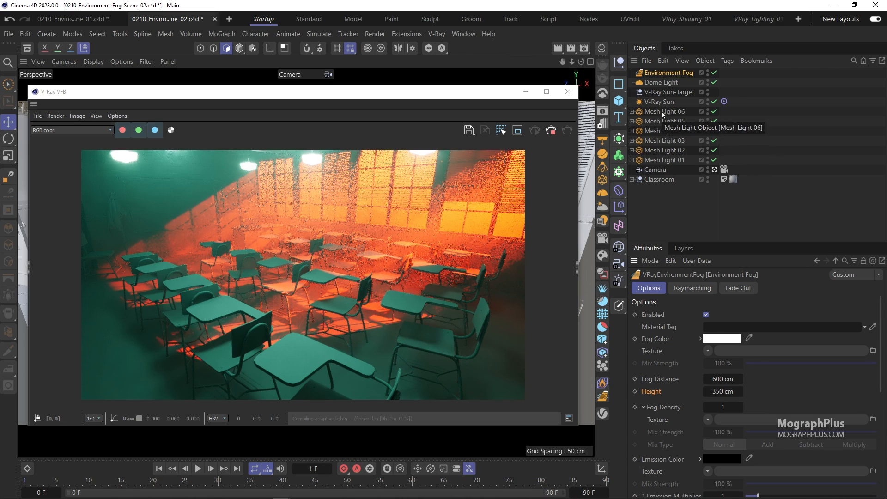
Select Mesh Light 06 to show its cyan colour, intensity 150 and 0.25 atmospherics contribution
click(664, 110)
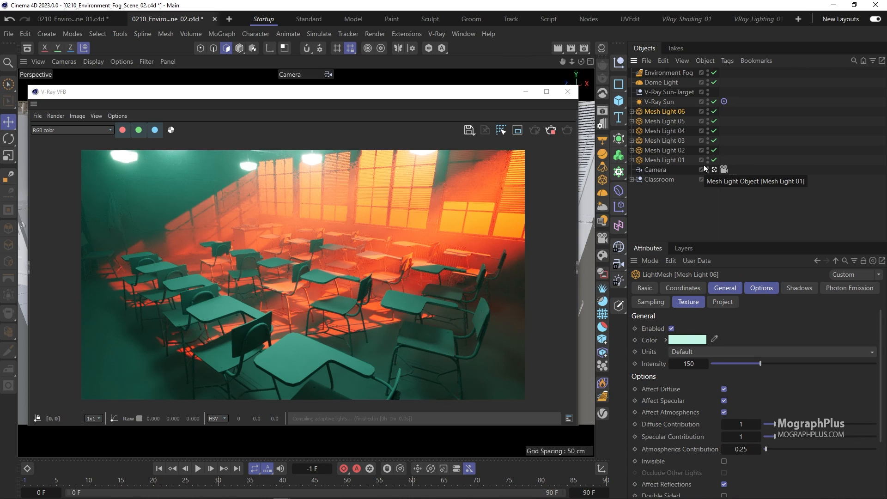
mouse_move(762, 290)
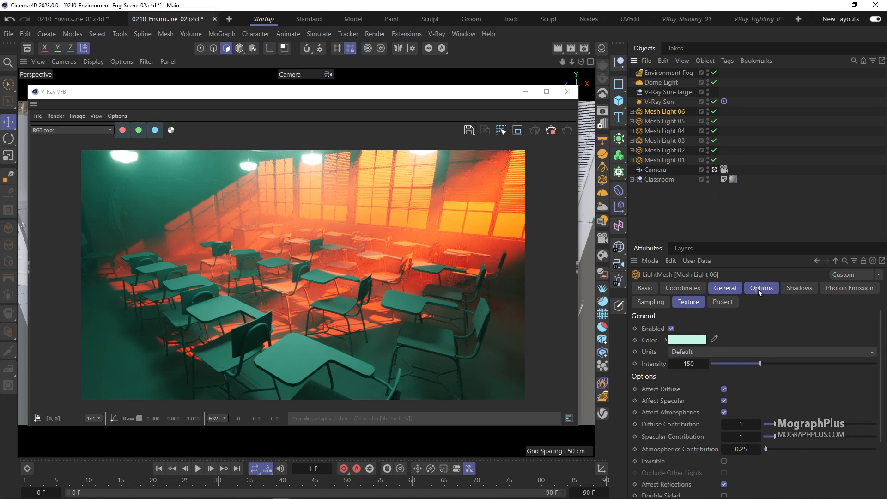
Select Mesh Light 01–06 together and keep their Atmospherics Contribution at 0.25
click(761, 288)
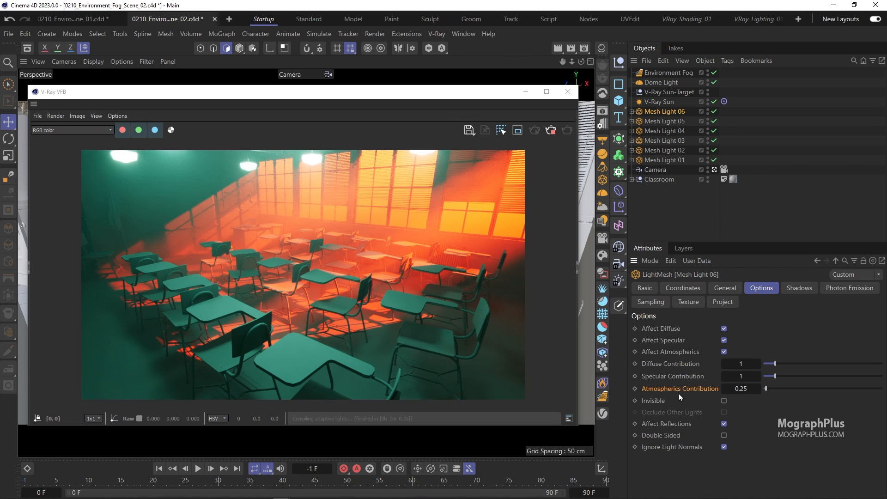
mouse_move(678, 397)
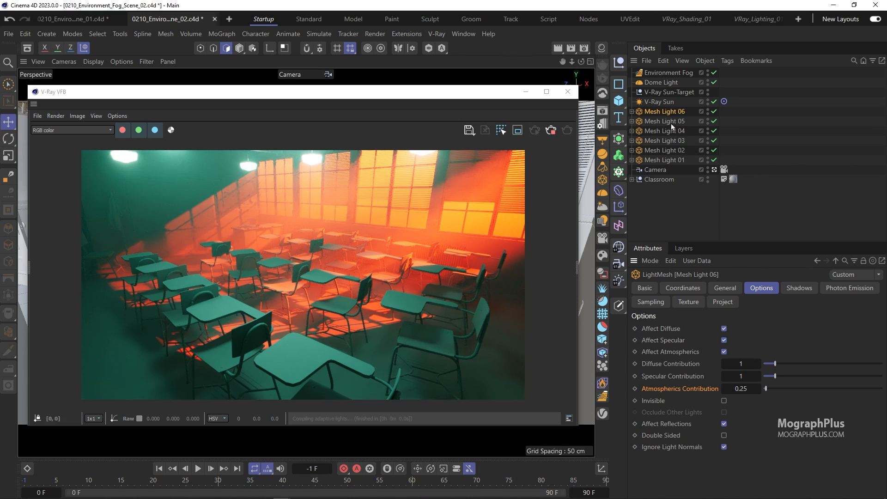
click(666, 150)
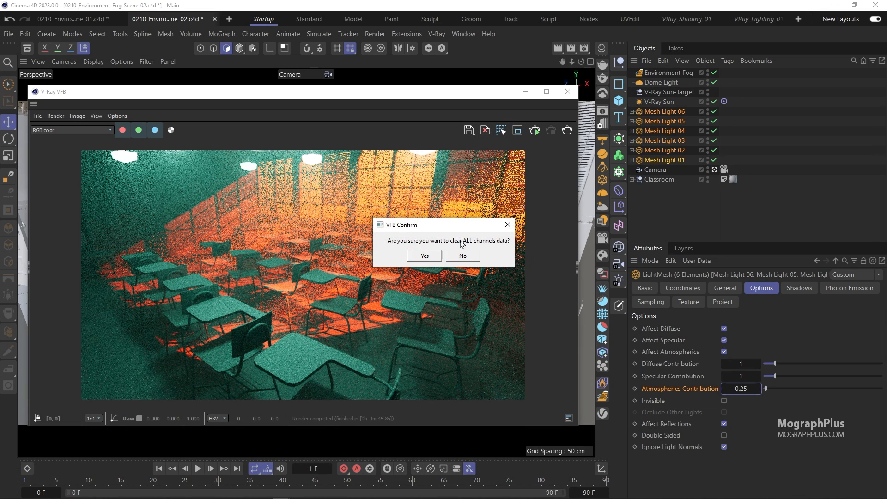
Clear the old render data and enable the Default V-Ray Denoiser in Render Settings > V-Ray > Common
click(423, 256)
text(1920)
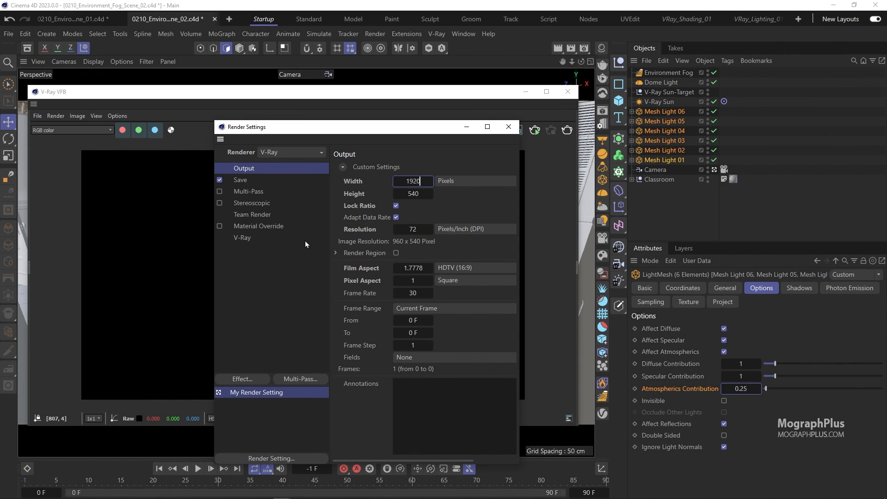
click(242, 237)
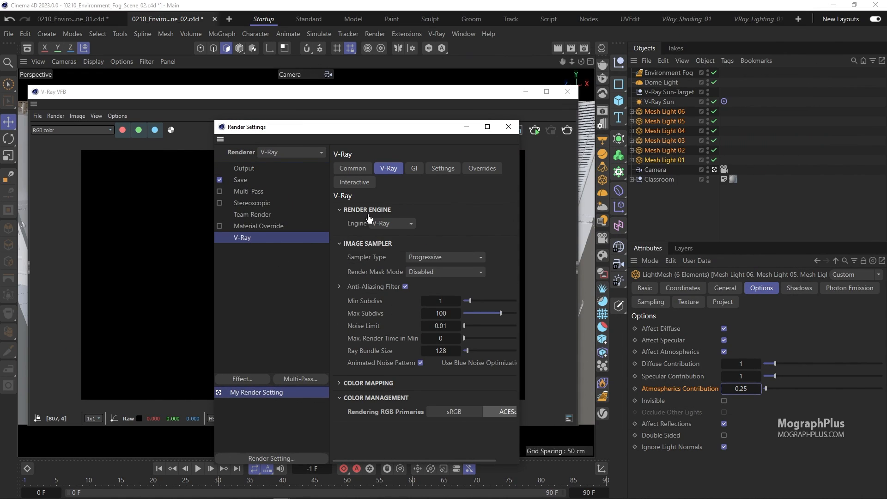
click(352, 168)
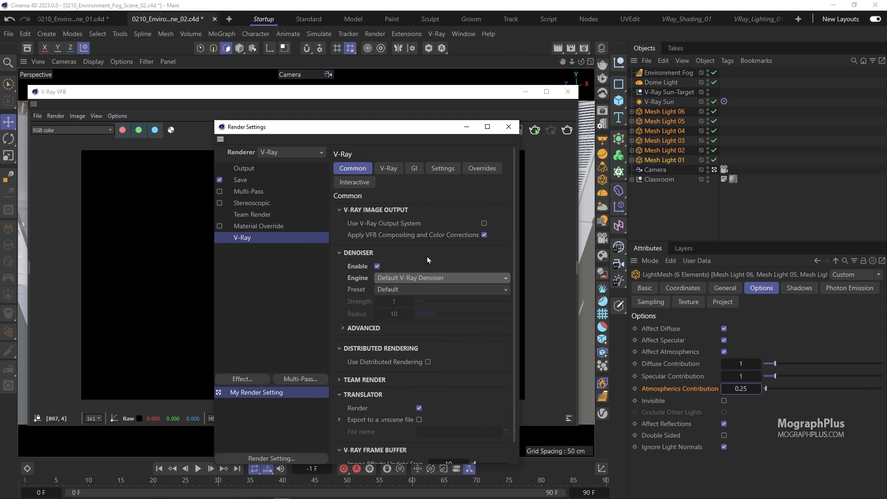
click(507, 127)
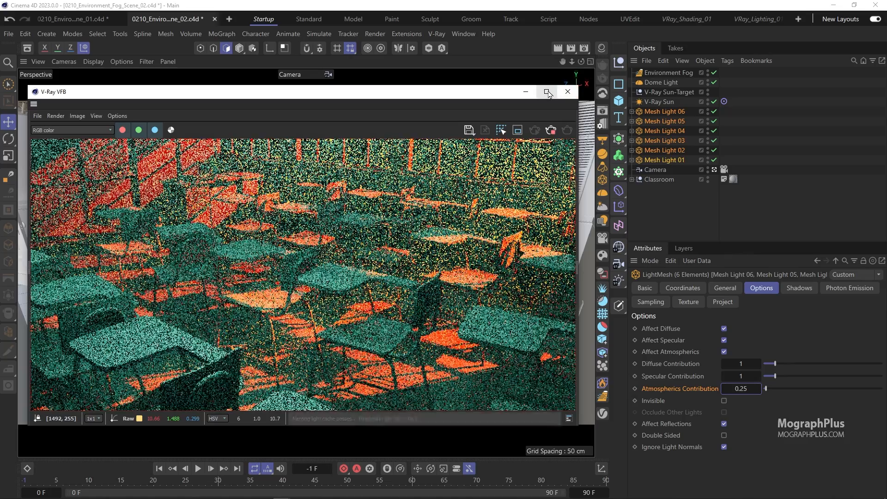
click(547, 92)
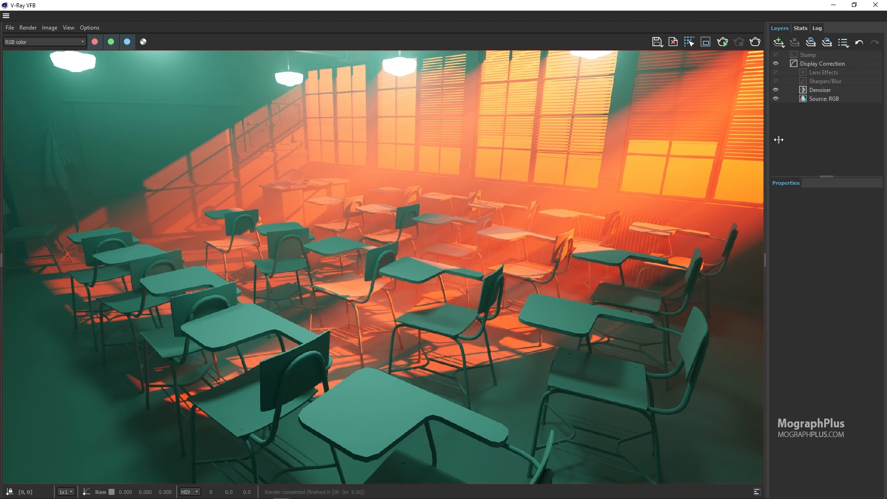
Add a Curves correction layer in the VFB and adjust its master curve
click(779, 41)
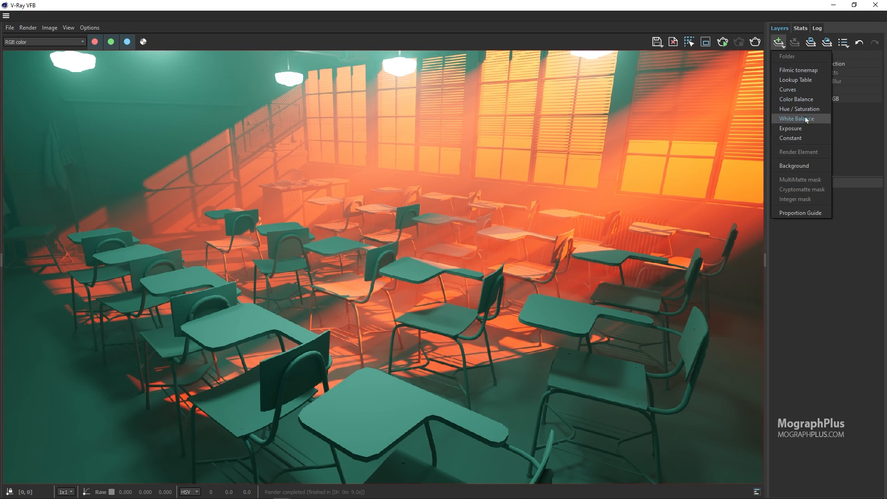
click(786, 89)
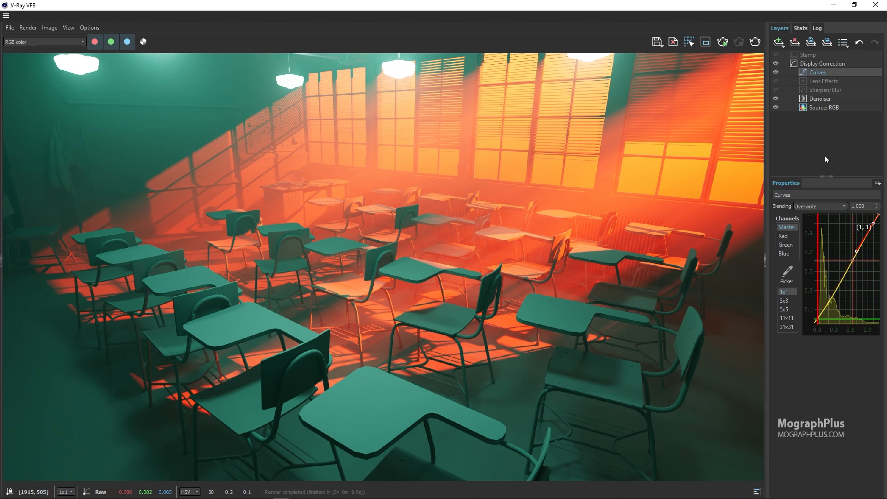
click(824, 81)
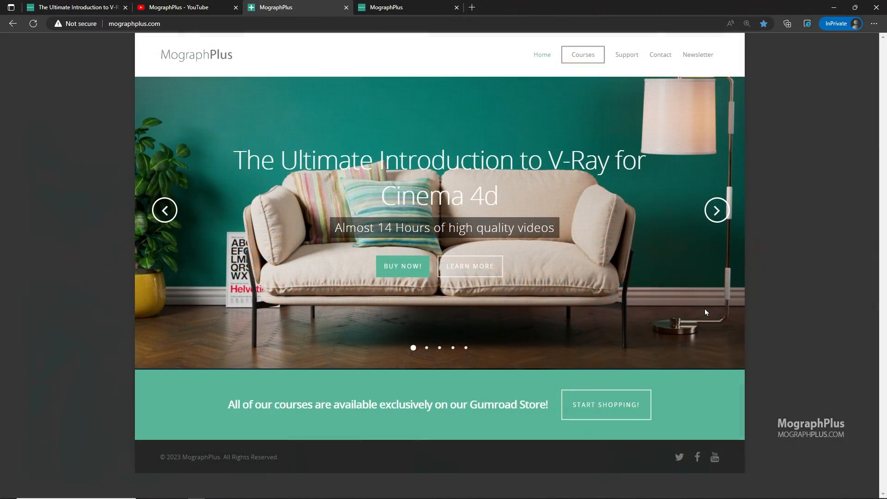
Cycle the homepage slider through the V-Ray 3ds Max and Arnold course banners back to the first
click(716, 209)
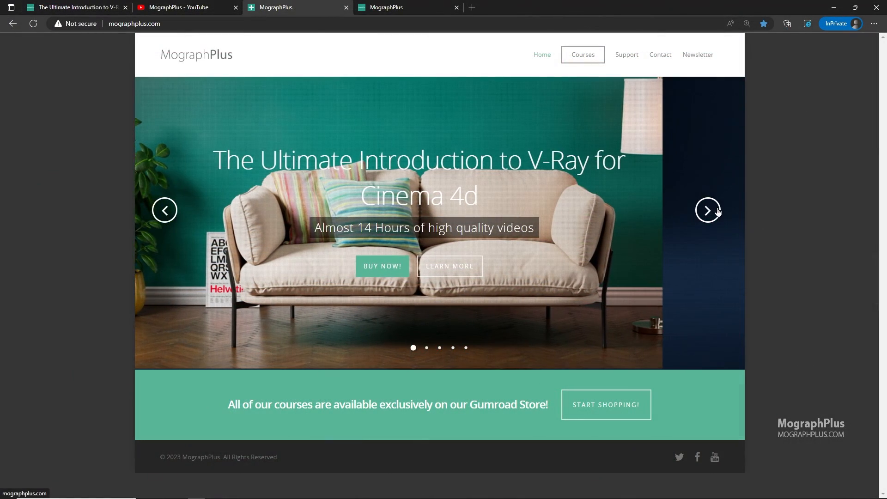
click(708, 210)
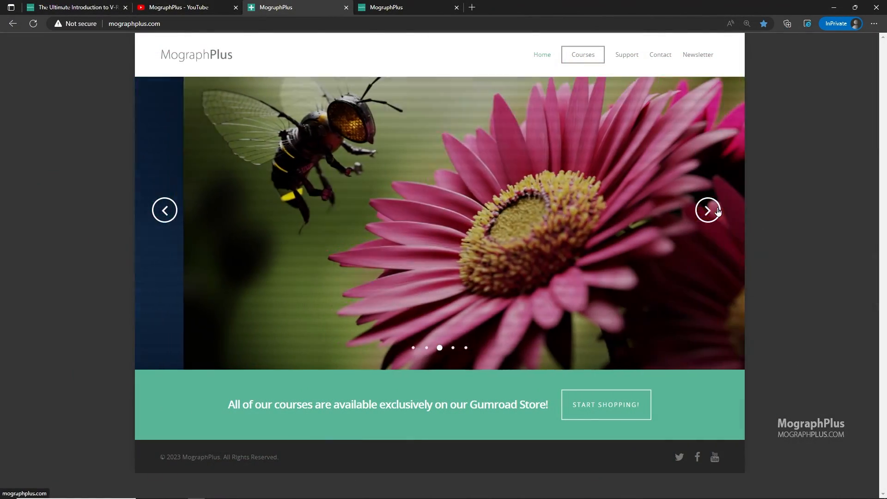
click(707, 210)
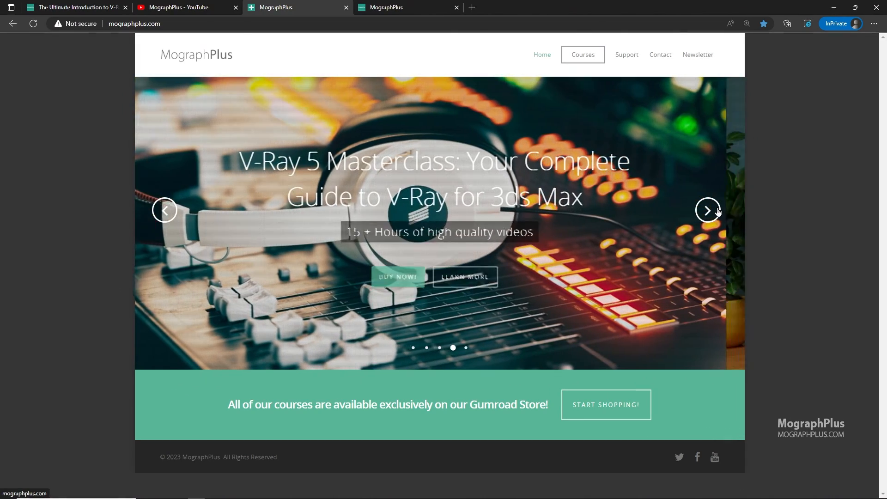
click(708, 210)
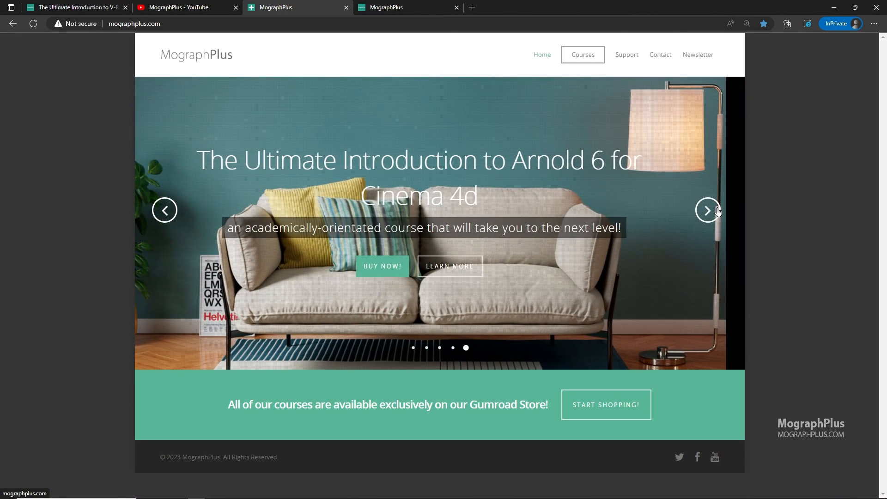
click(708, 209)
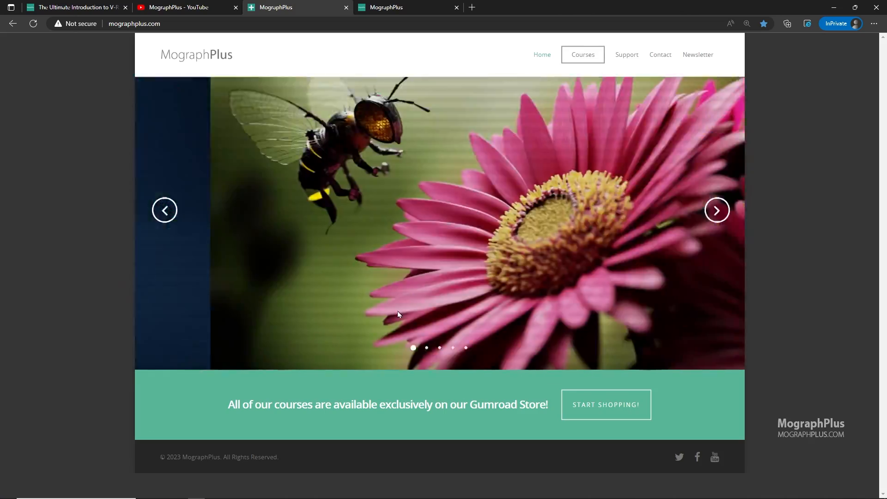